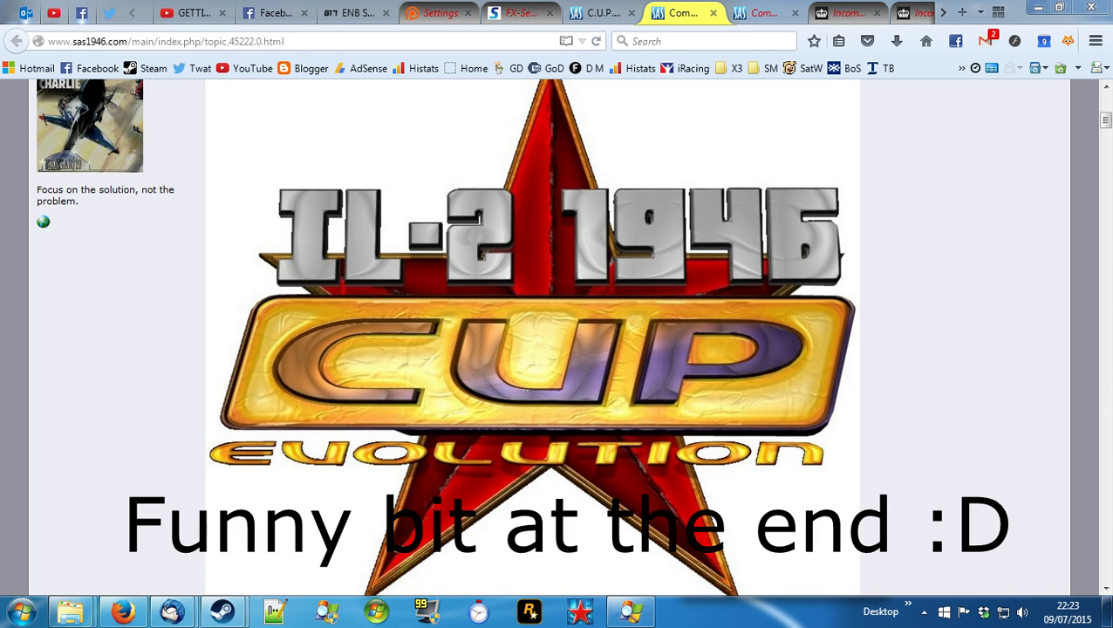
pyautogui.moveTo(898, 331)
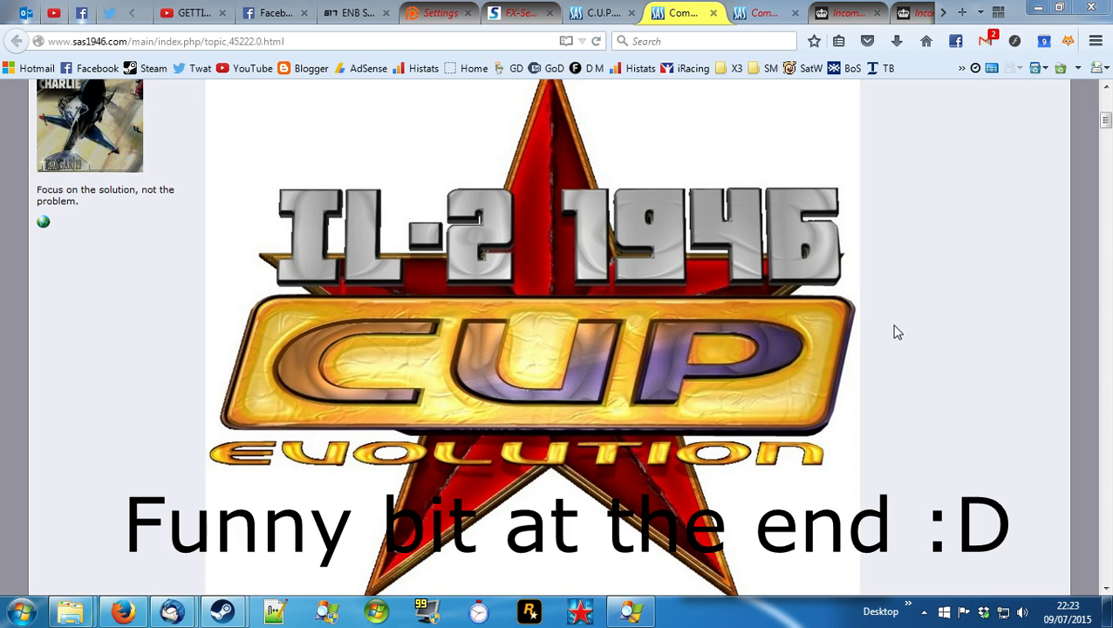
pyautogui.moveTo(928, 293)
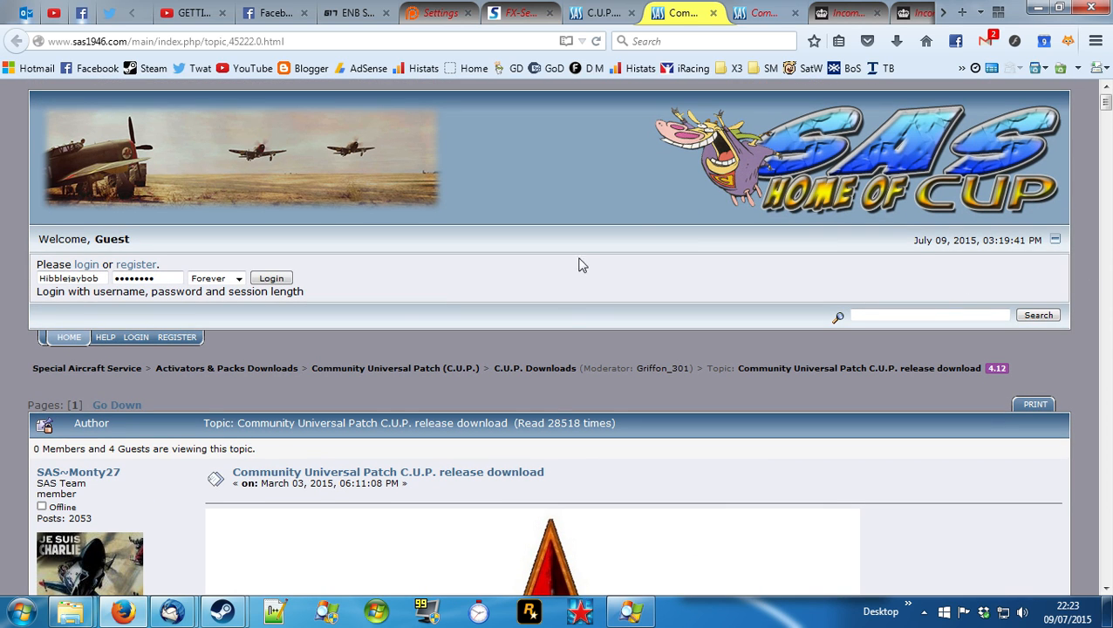
pyautogui.moveTo(394, 367)
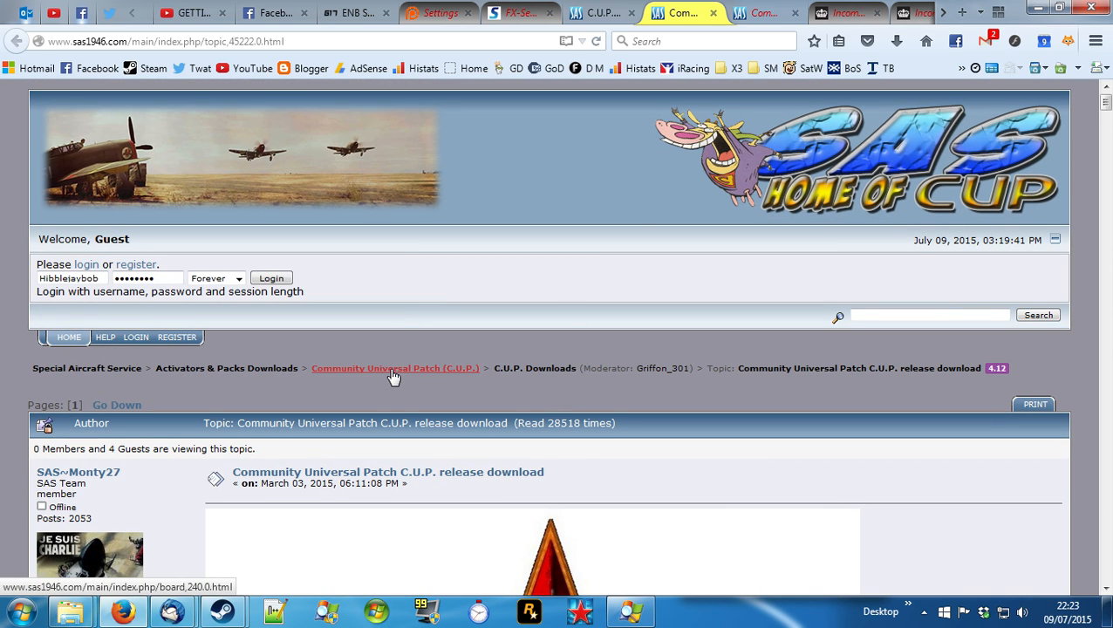
# Step: Scroll through the CUP module download sections of the SAS1946 forum topic
pyautogui.scroll(-3)
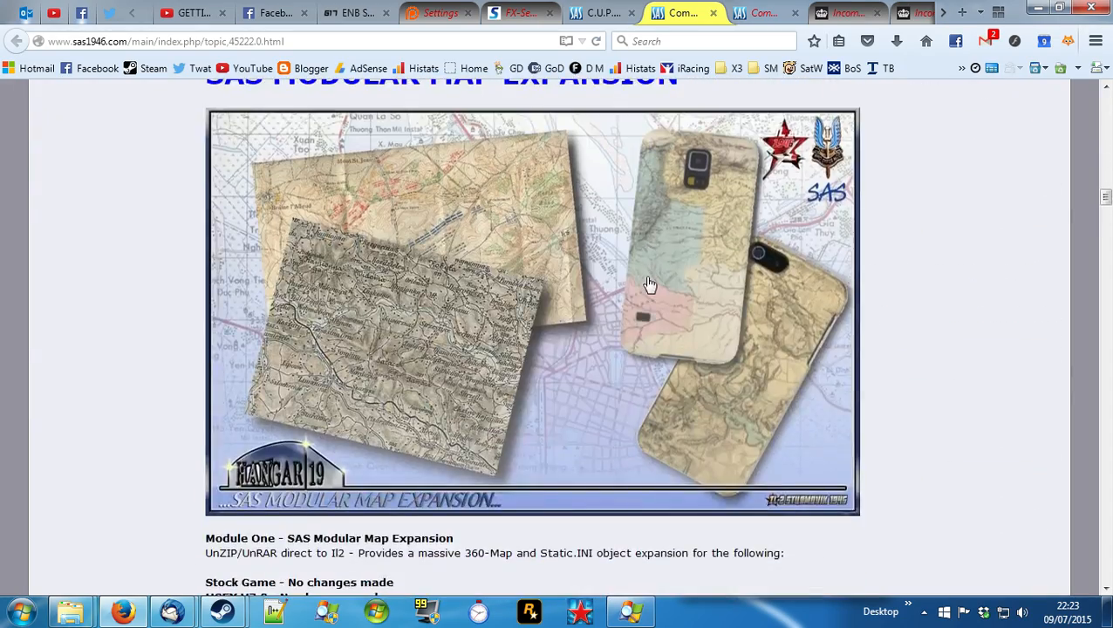
pyautogui.scroll(-3)
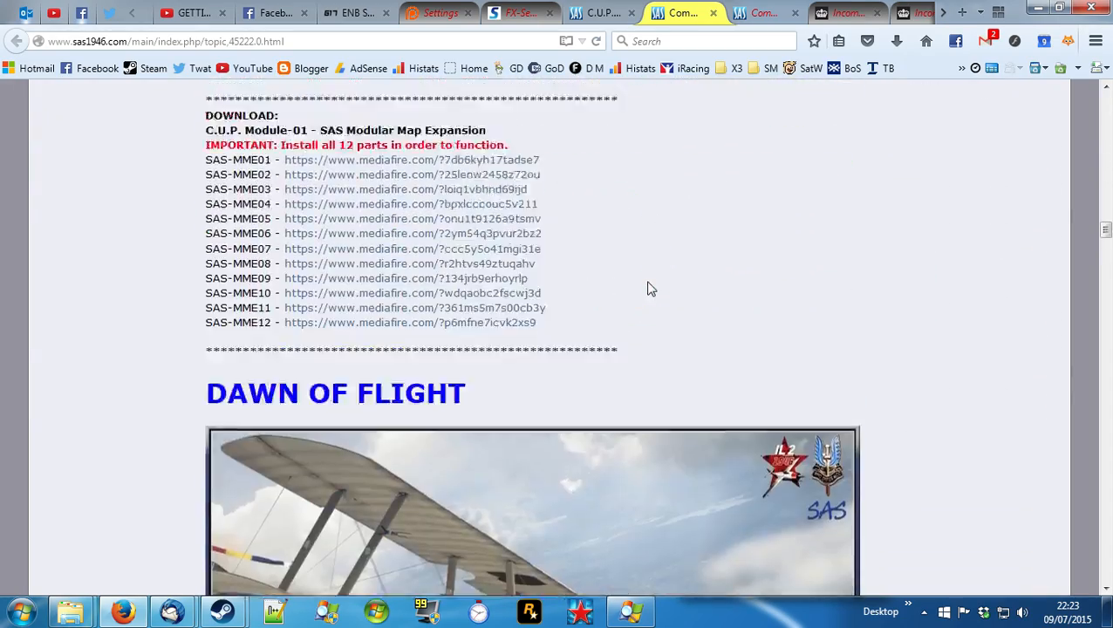
pyautogui.scroll(3)
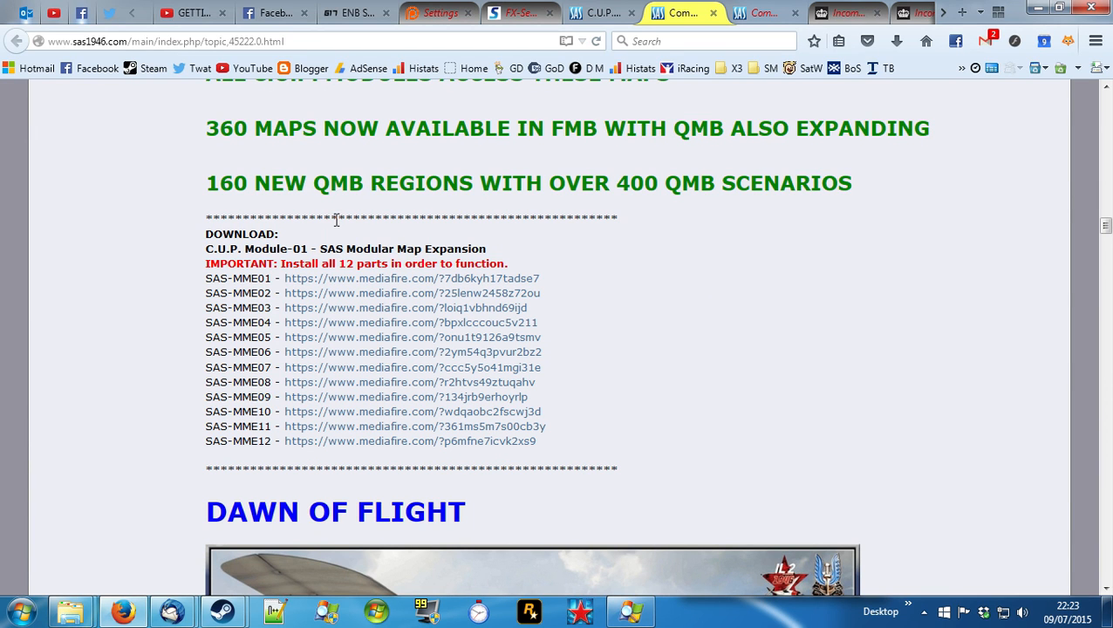
pyautogui.moveTo(705, 223)
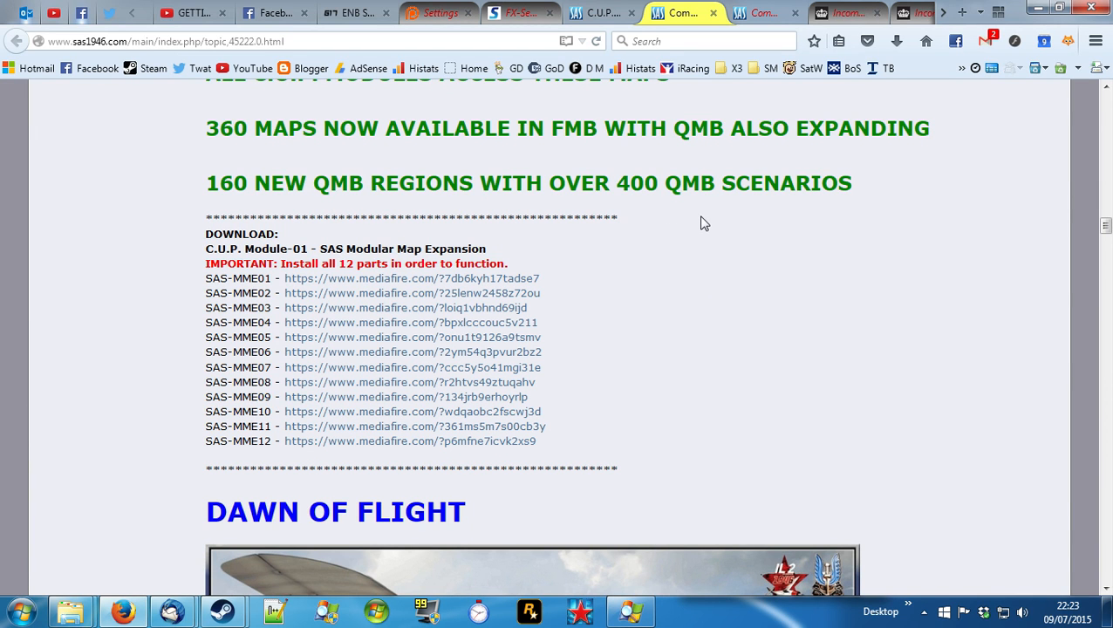
pyautogui.scroll(-3)
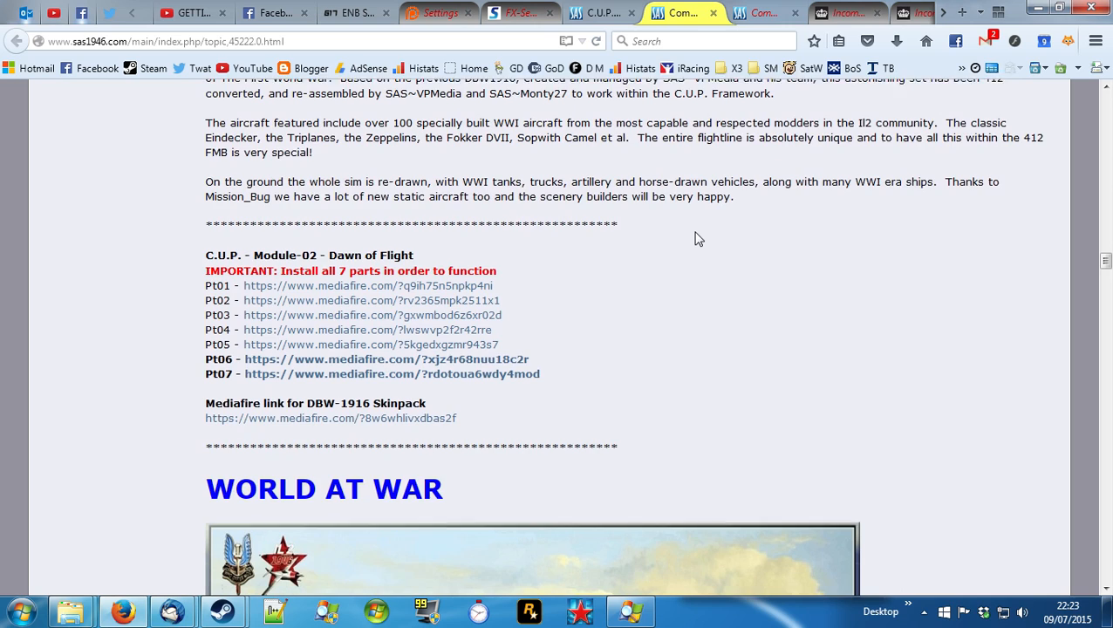
pyautogui.scroll(-3)
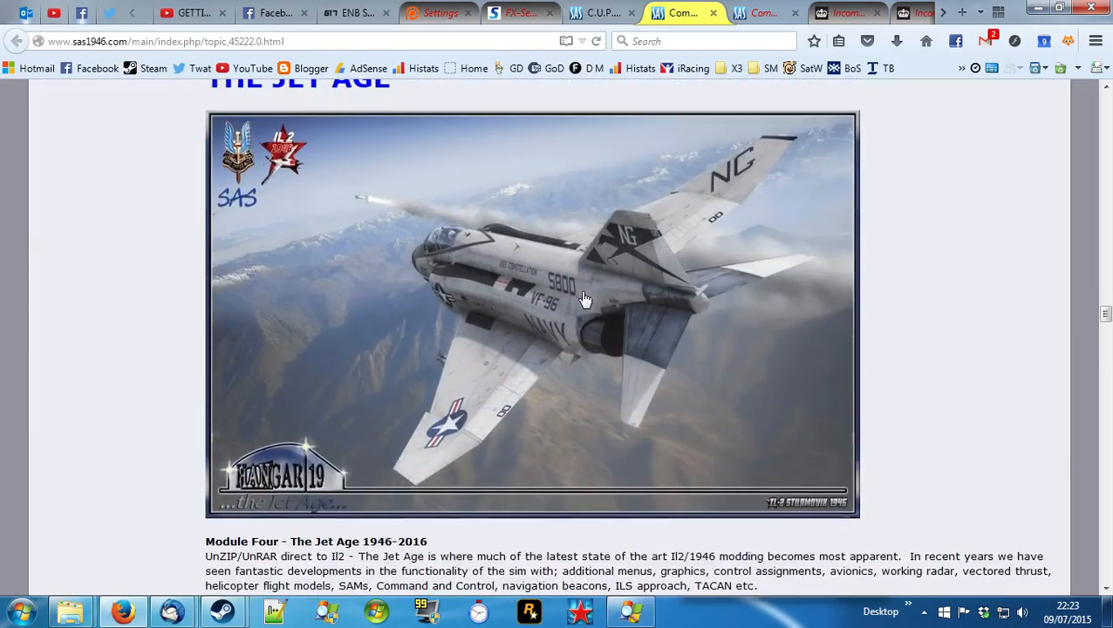
pyautogui.scroll(-3)
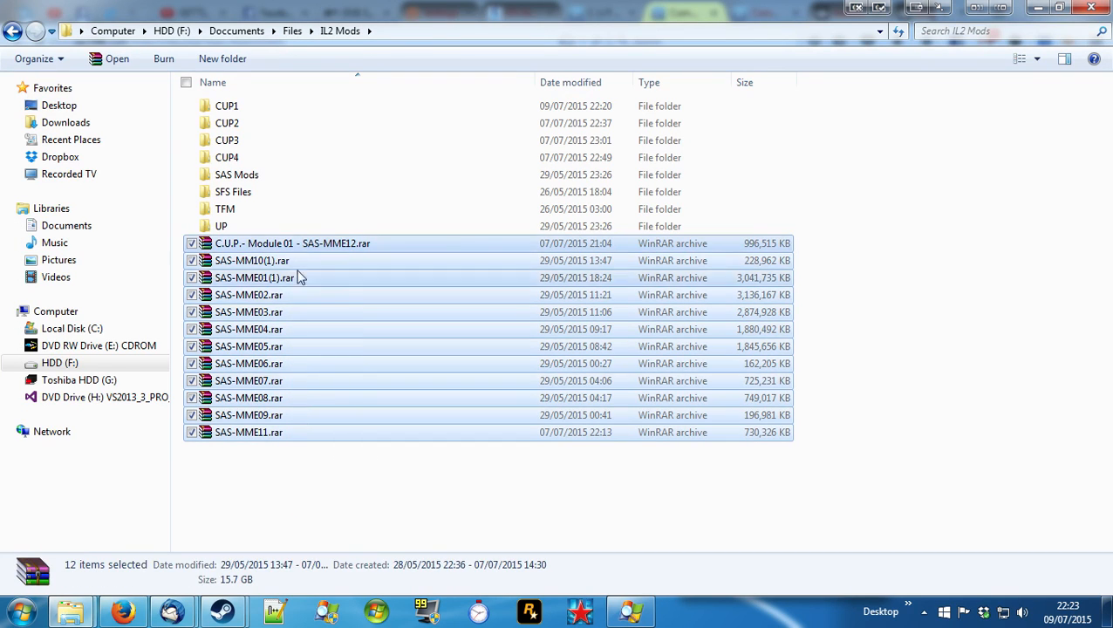
# Step: Select the SAS-MME .rar archives in IL2 Mods to move them into CUP1
pyautogui.click(358, 498)
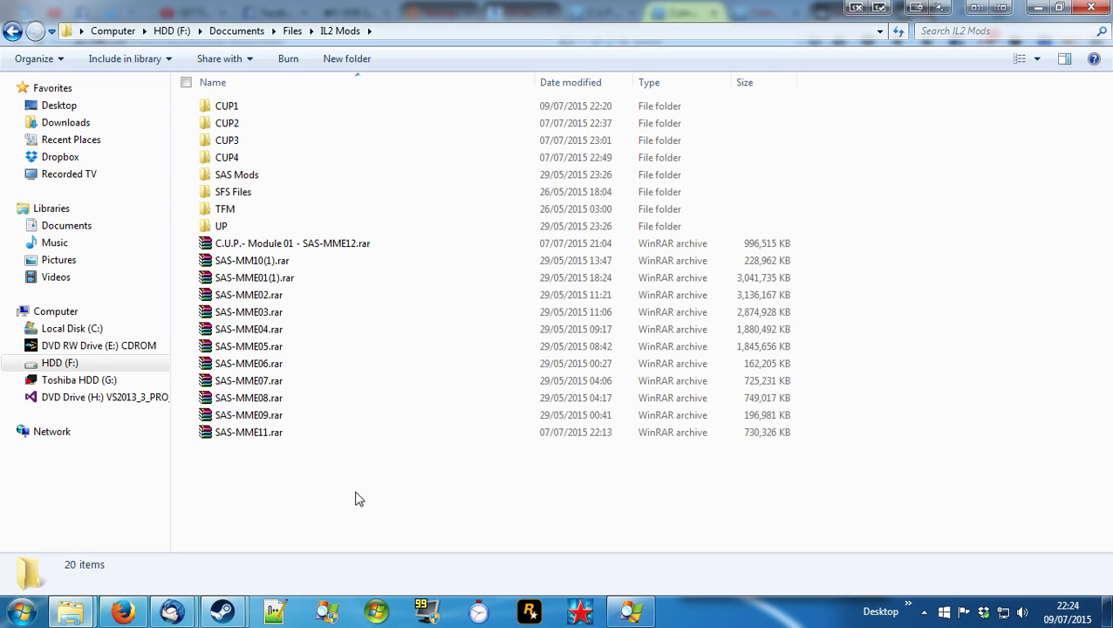
pyautogui.moveTo(403, 524)
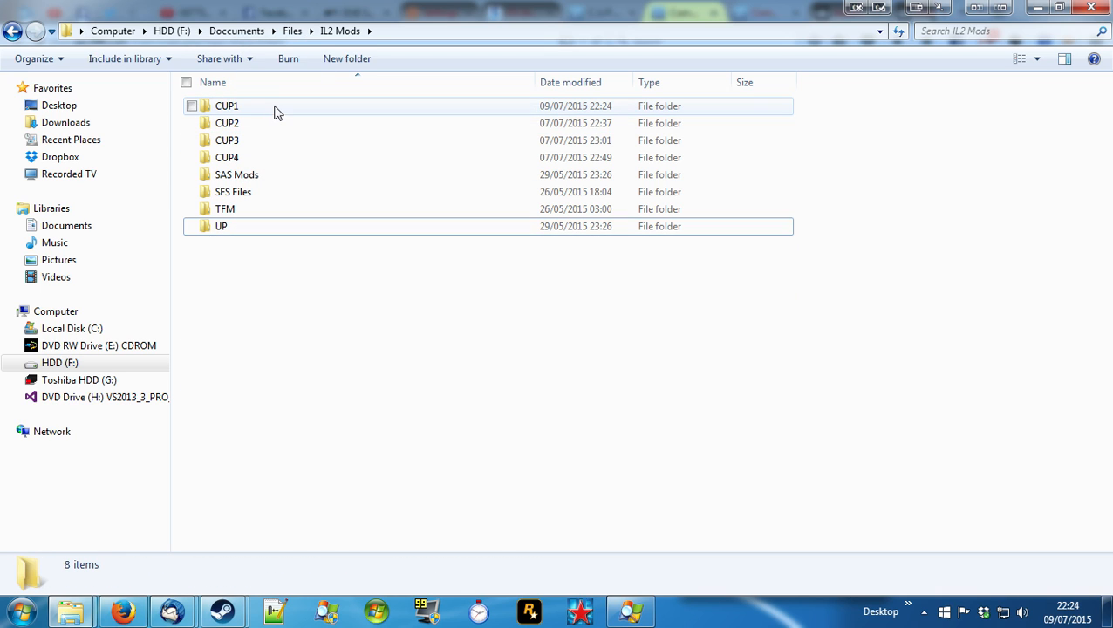
# Step: Inside CUP1, select the SAS-MME archives starting from C.U.P. Module 01
pyautogui.doubleClick(227, 106)
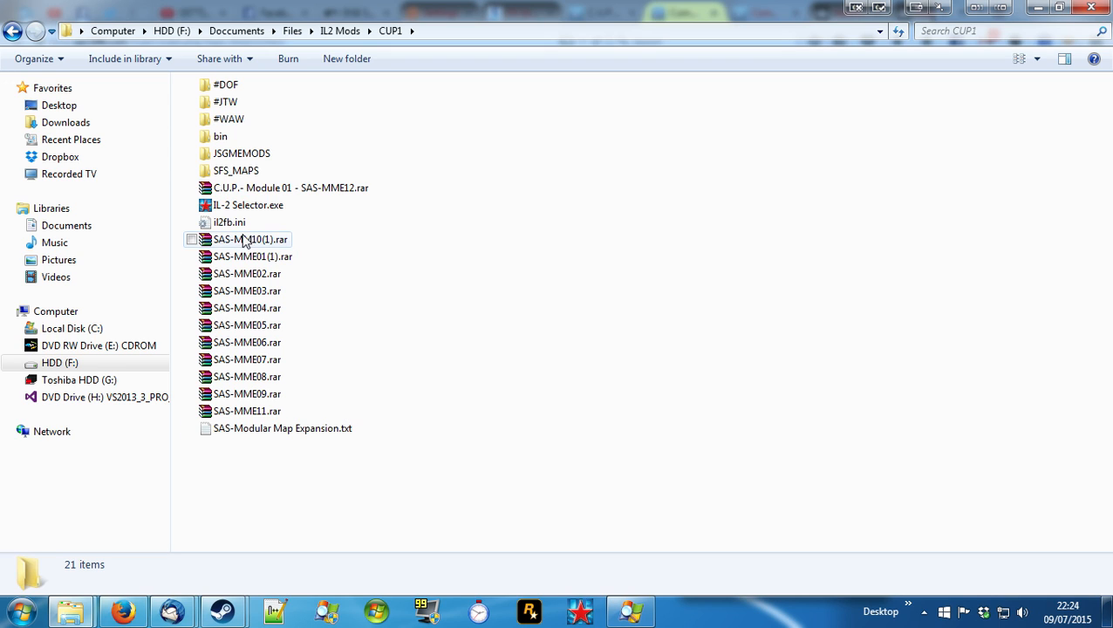
pyautogui.click(253, 254)
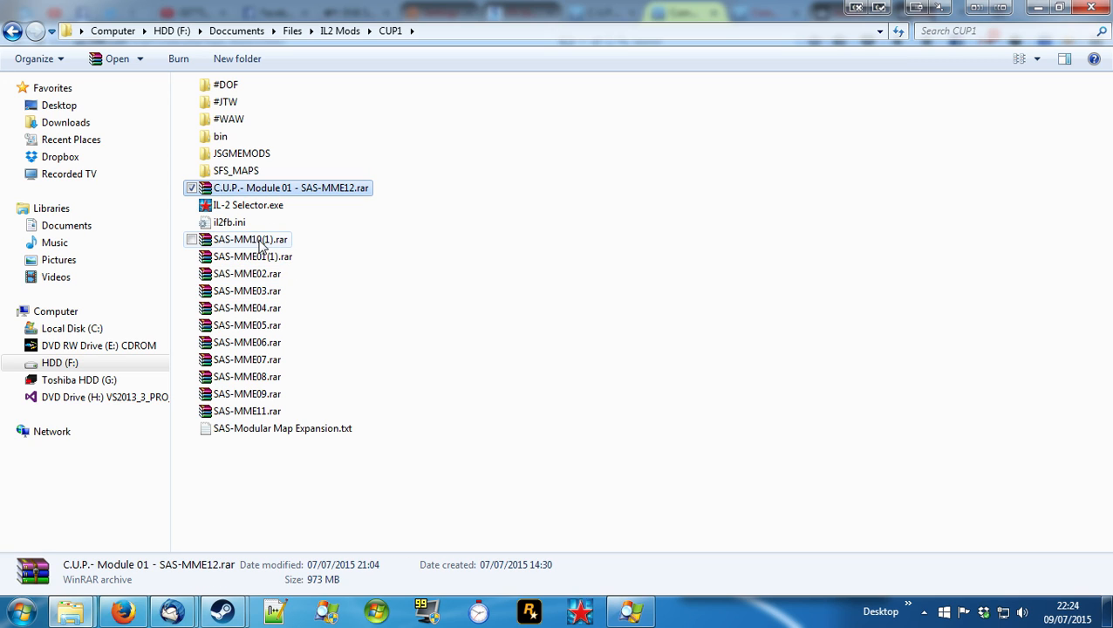
pyautogui.moveTo(265, 251)
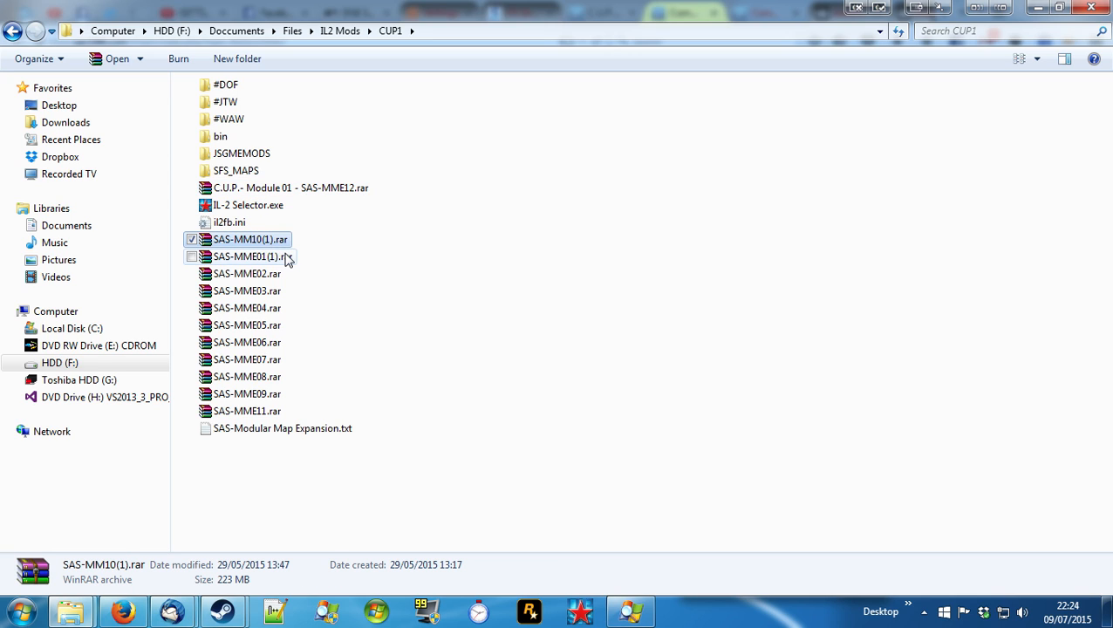
pyautogui.moveTo(272, 260)
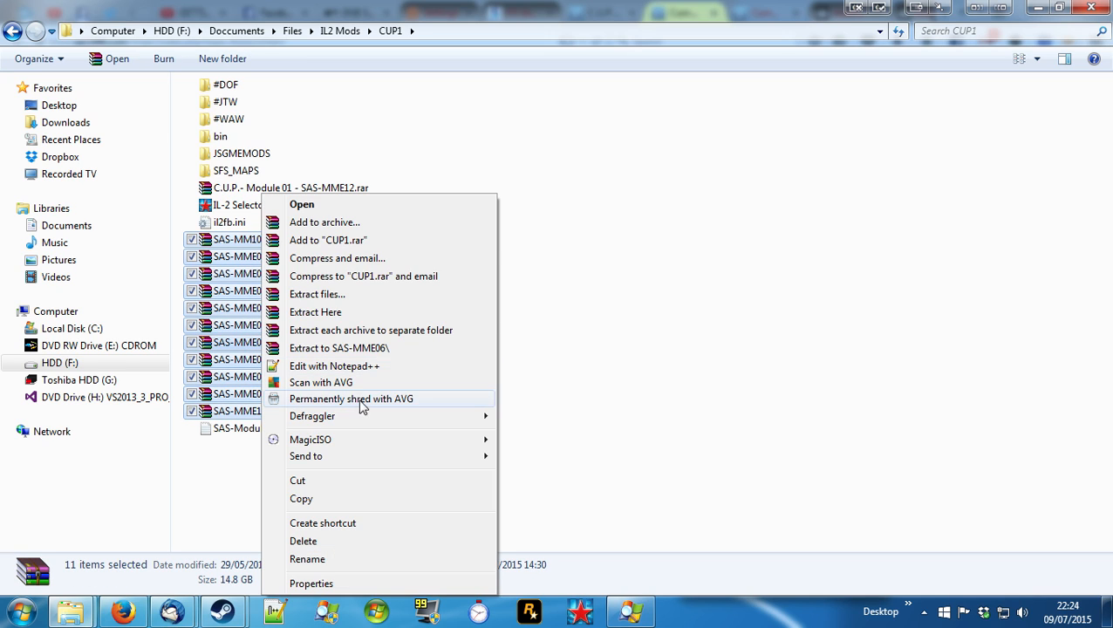
pyautogui.moveTo(338, 312)
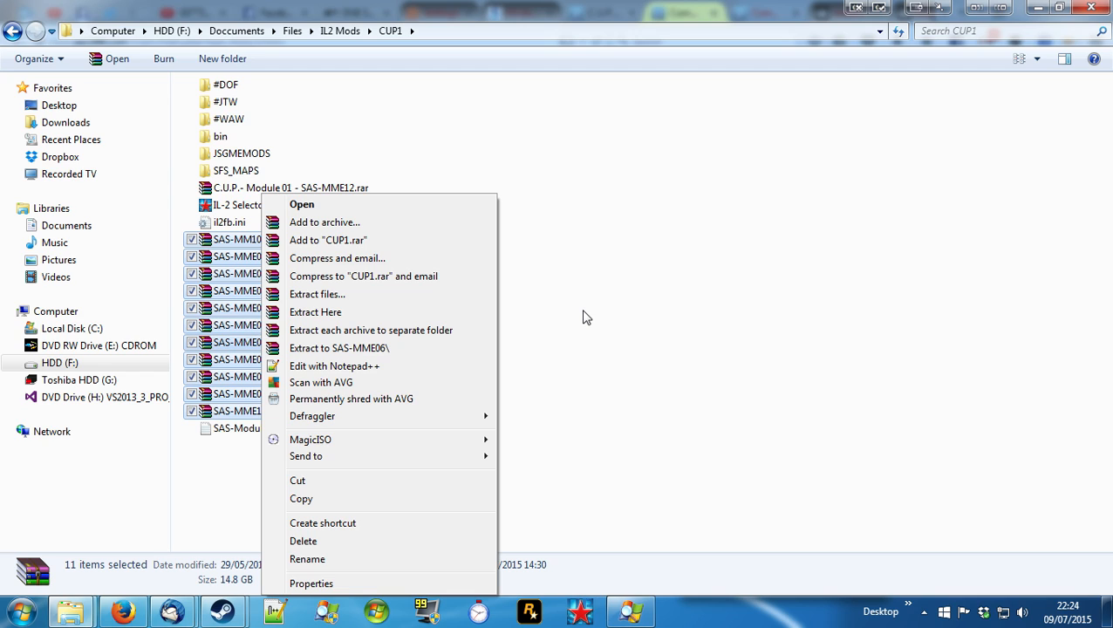
pyautogui.moveTo(583, 318)
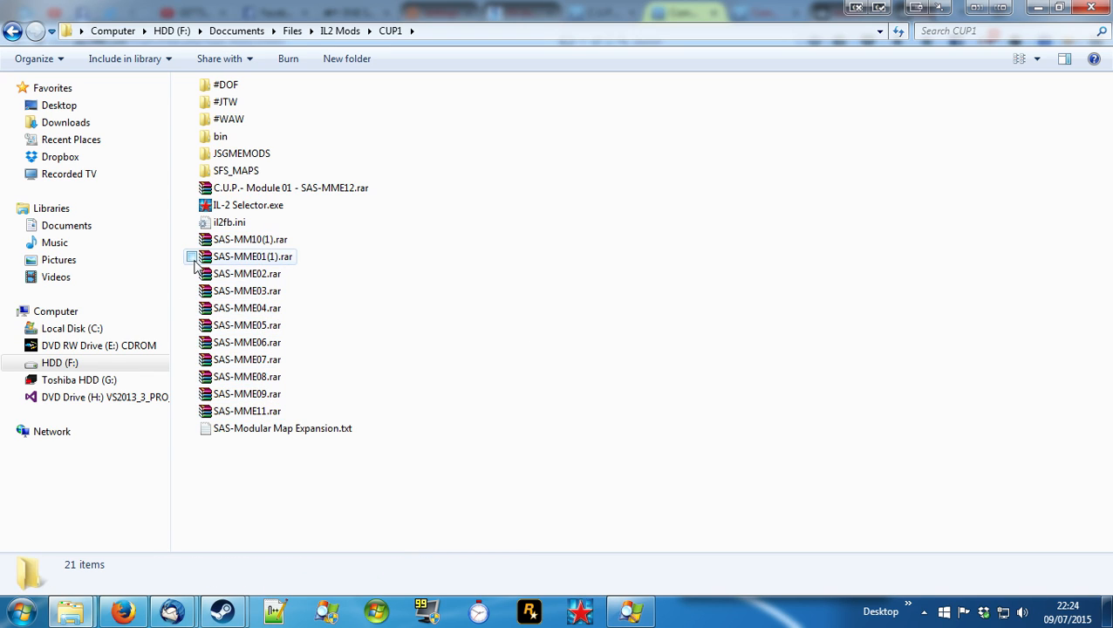
pyautogui.click(253, 256)
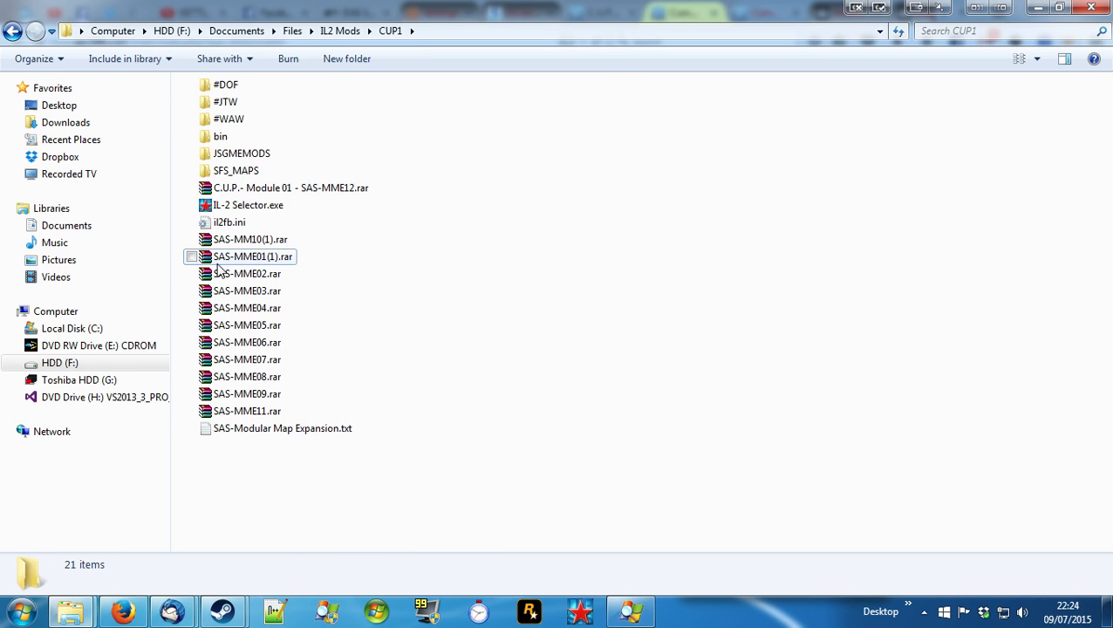
pyautogui.click(248, 272)
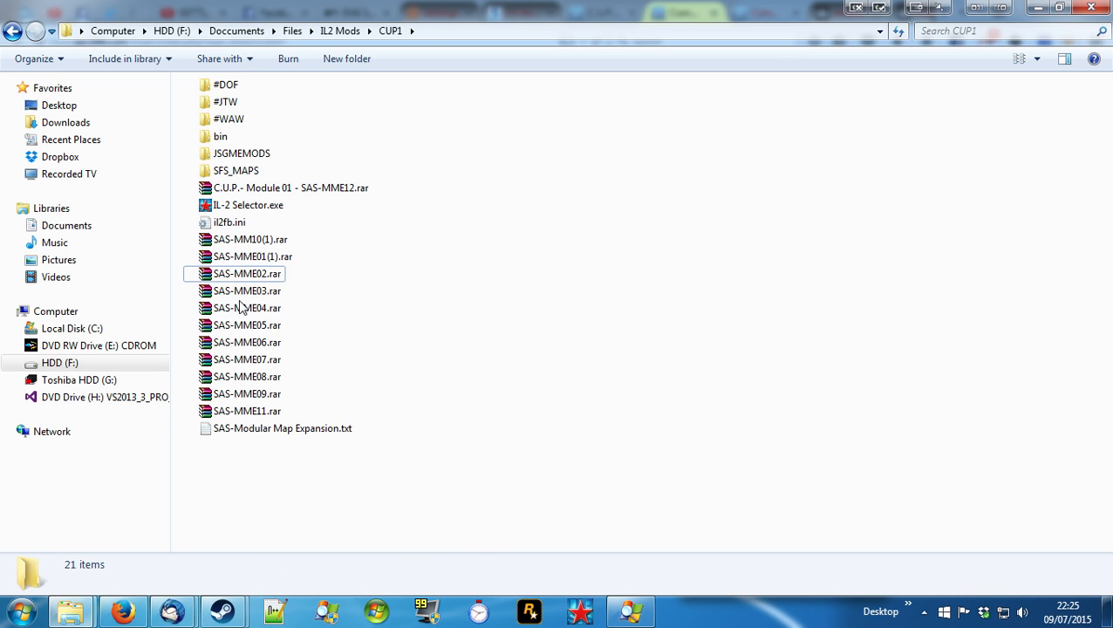
pyautogui.click(247, 289)
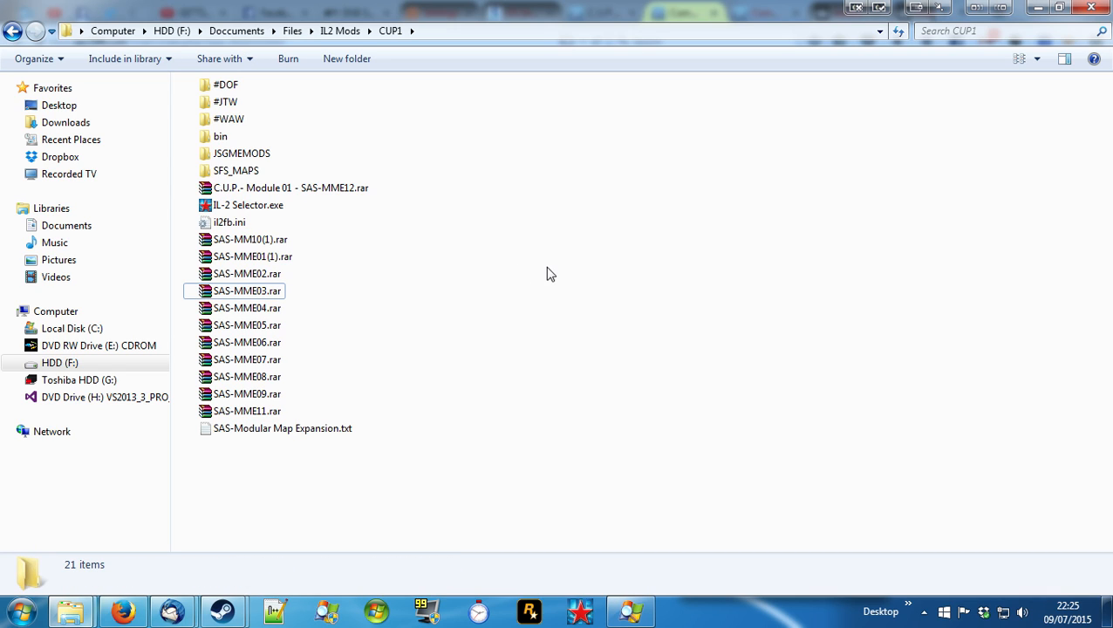
pyautogui.moveTo(492, 132)
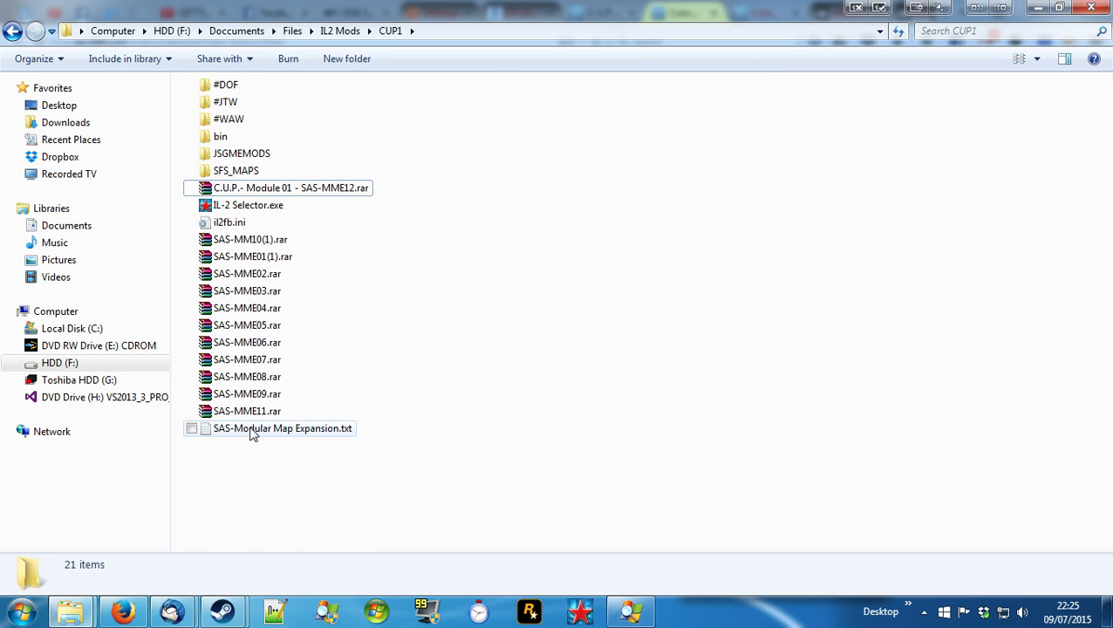
# Step: Copy the nine CUP1 mod items and paste them into the IL-2 Sturmovik 1946 game folder
pyautogui.click(282, 427)
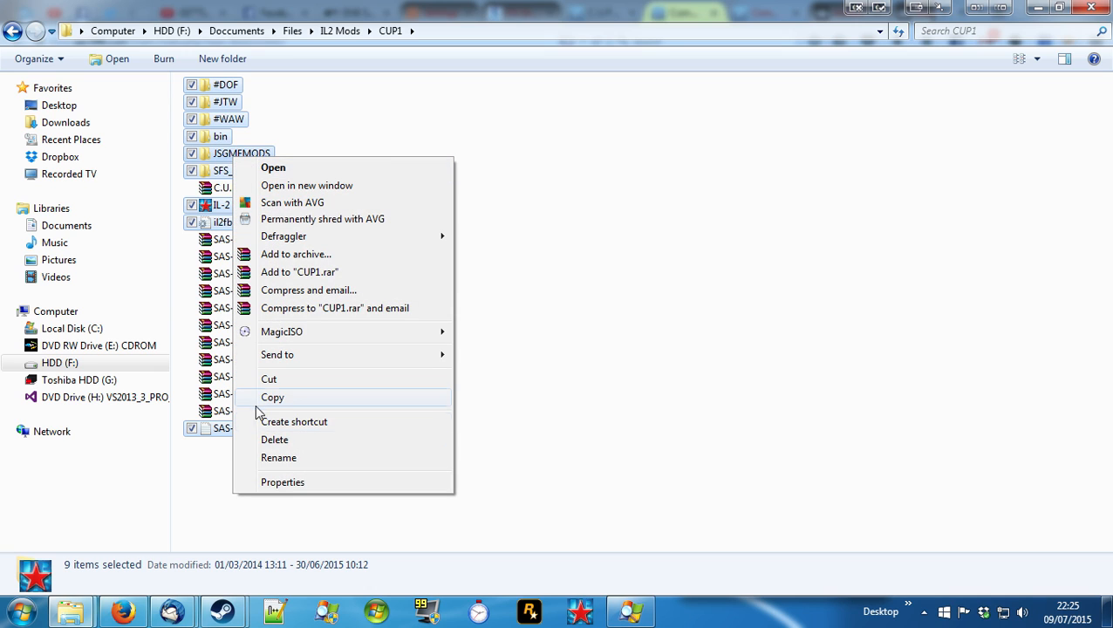
pyautogui.click(273, 398)
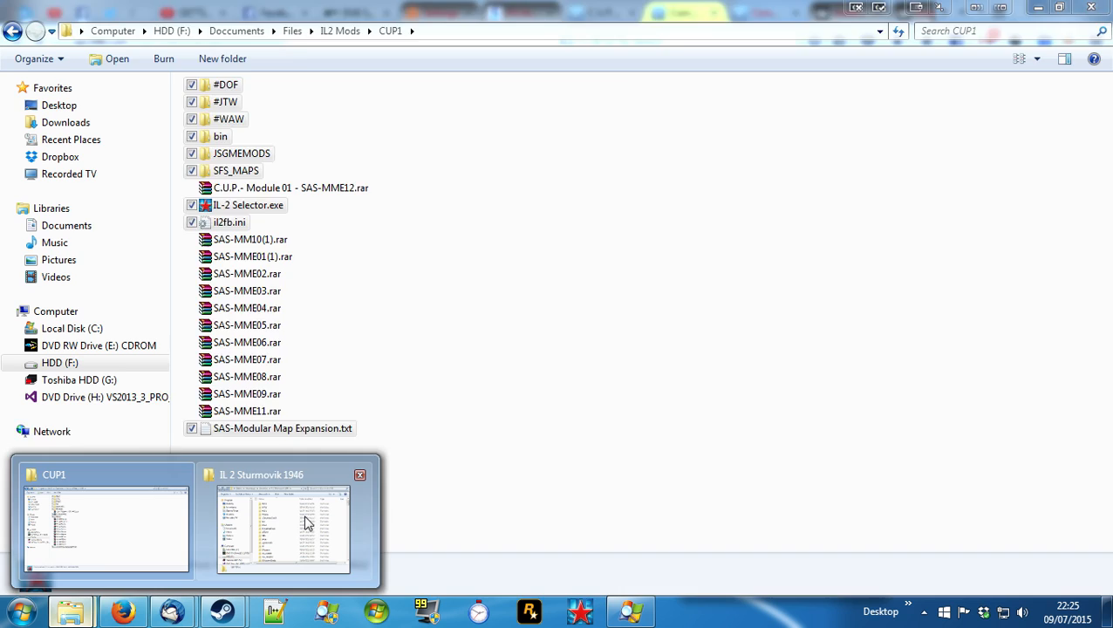
pyautogui.click(285, 531)
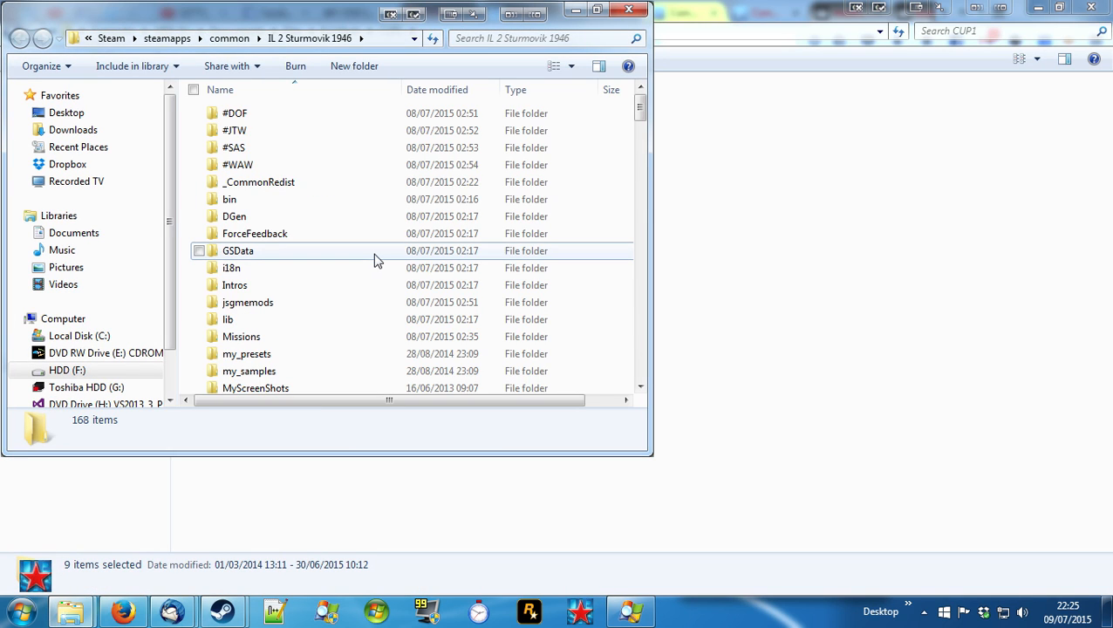
pyautogui.click(238, 251)
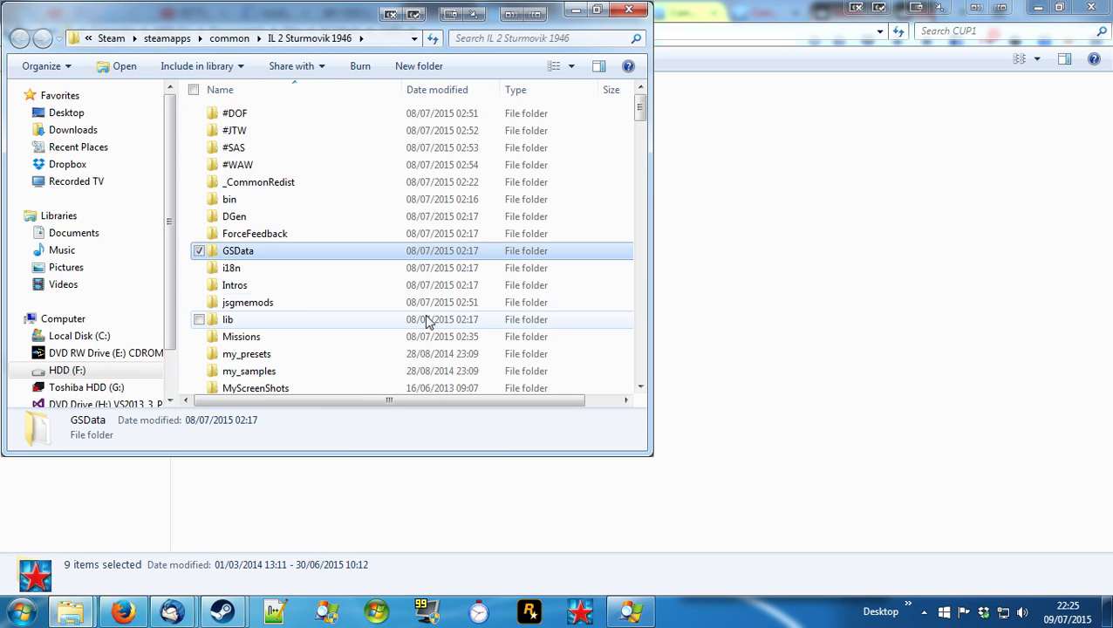
pyautogui.scroll(-3)
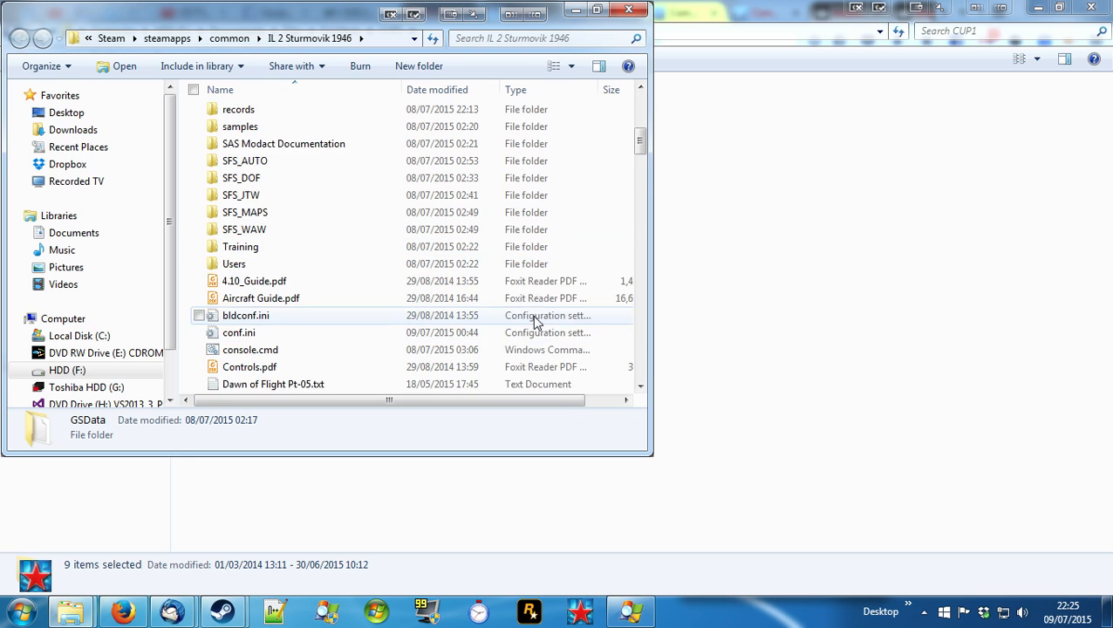
pyautogui.rightClick(349, 296)
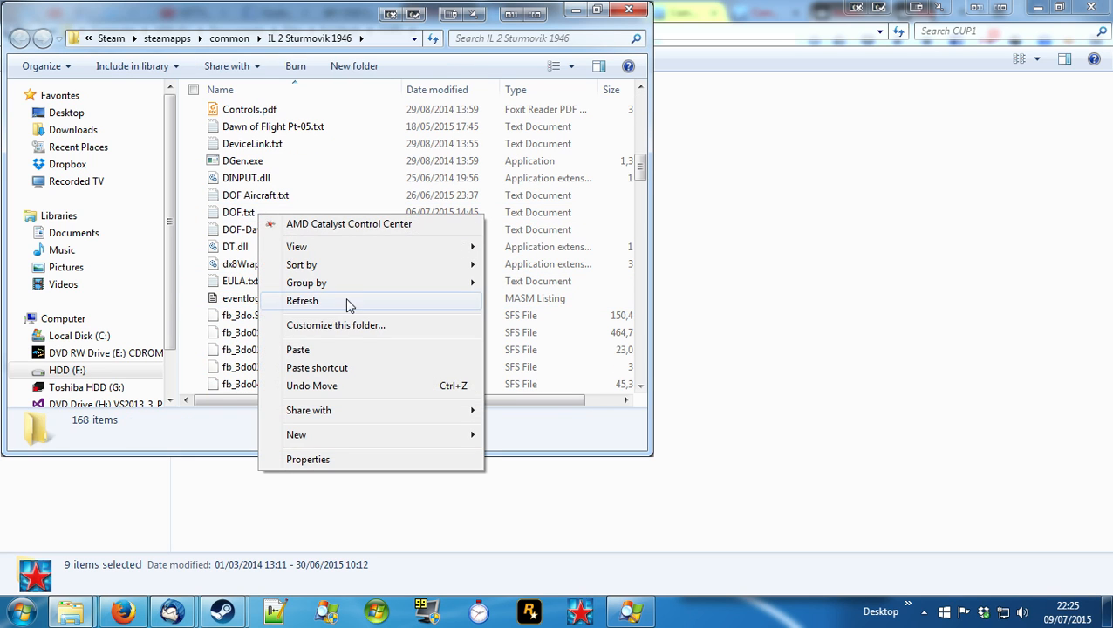
pyautogui.moveTo(300, 360)
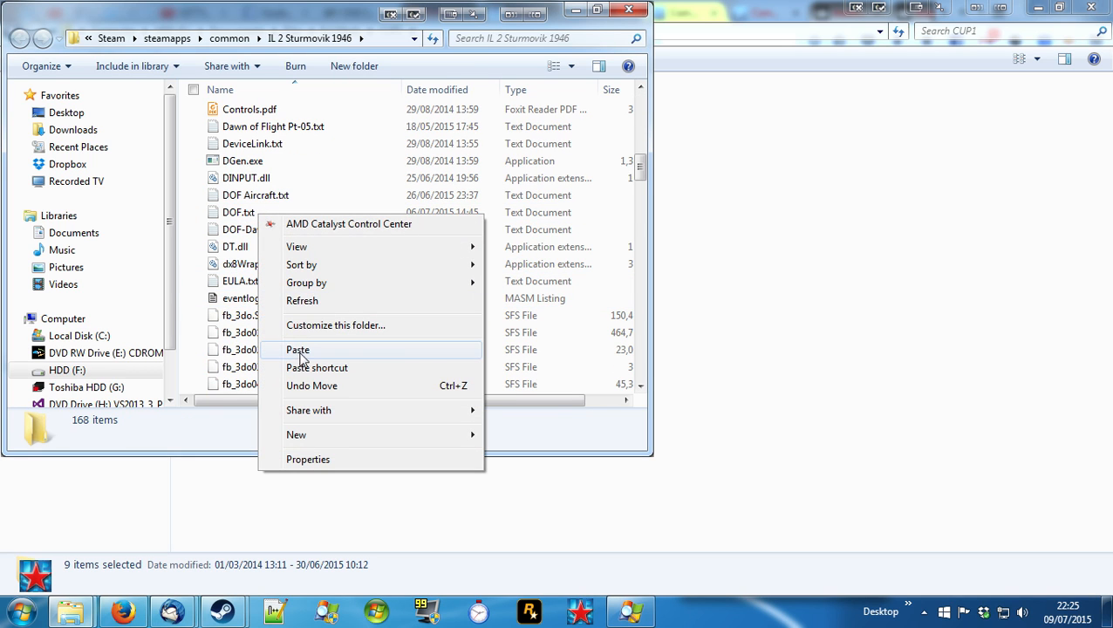
pyautogui.click(297, 349)
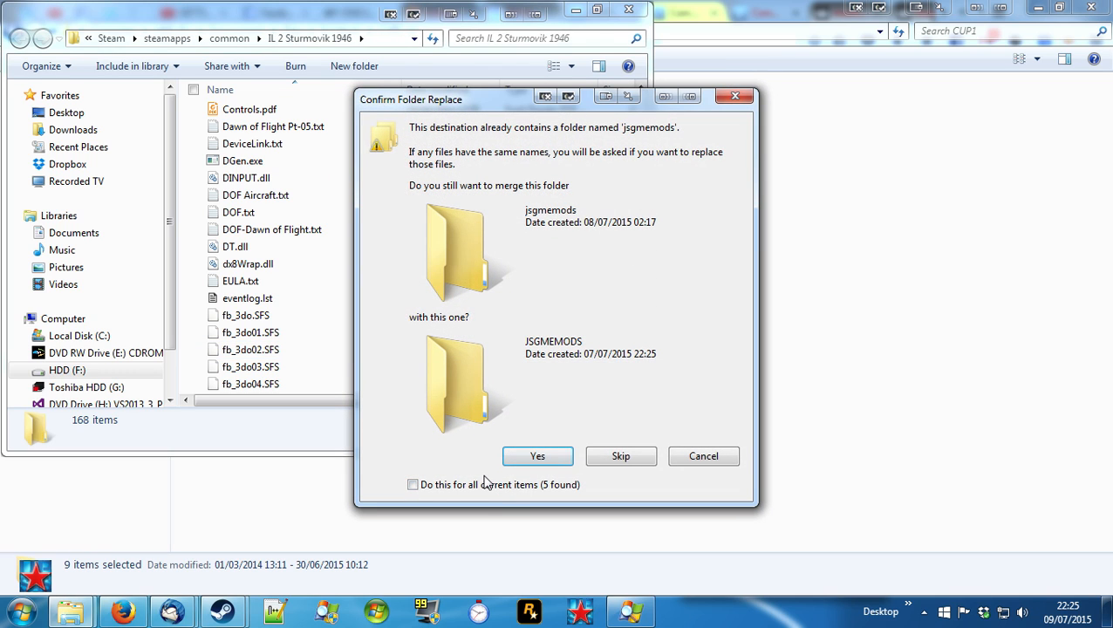
# Step: Merge all folders and Copy and Replace all conflicts, running the 1,999-item copy
pyautogui.click(413, 485)
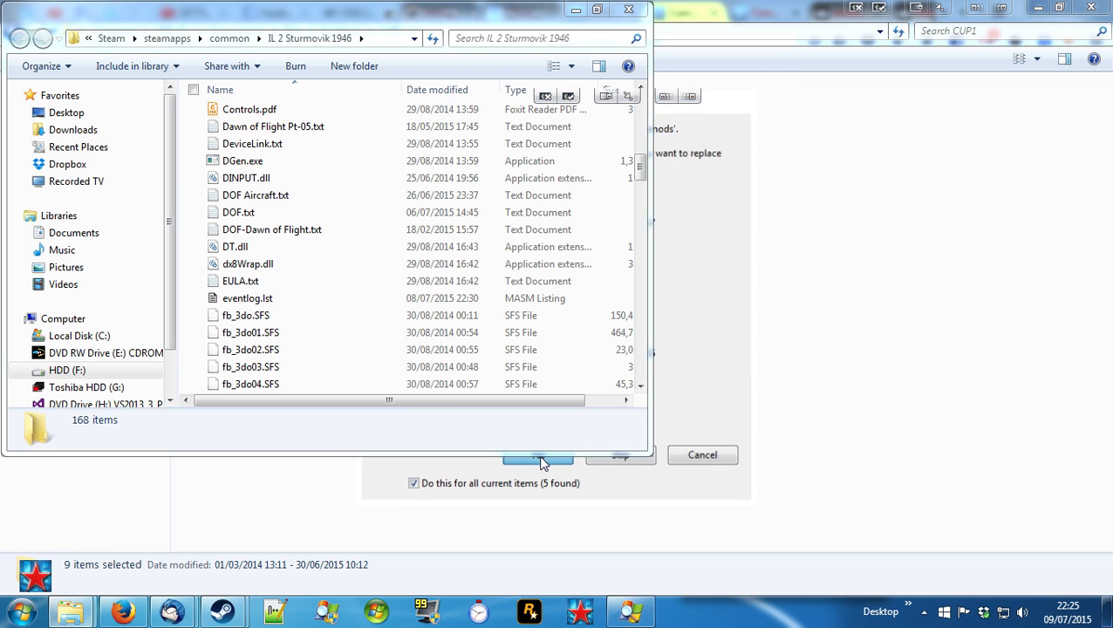
pyautogui.click(537, 454)
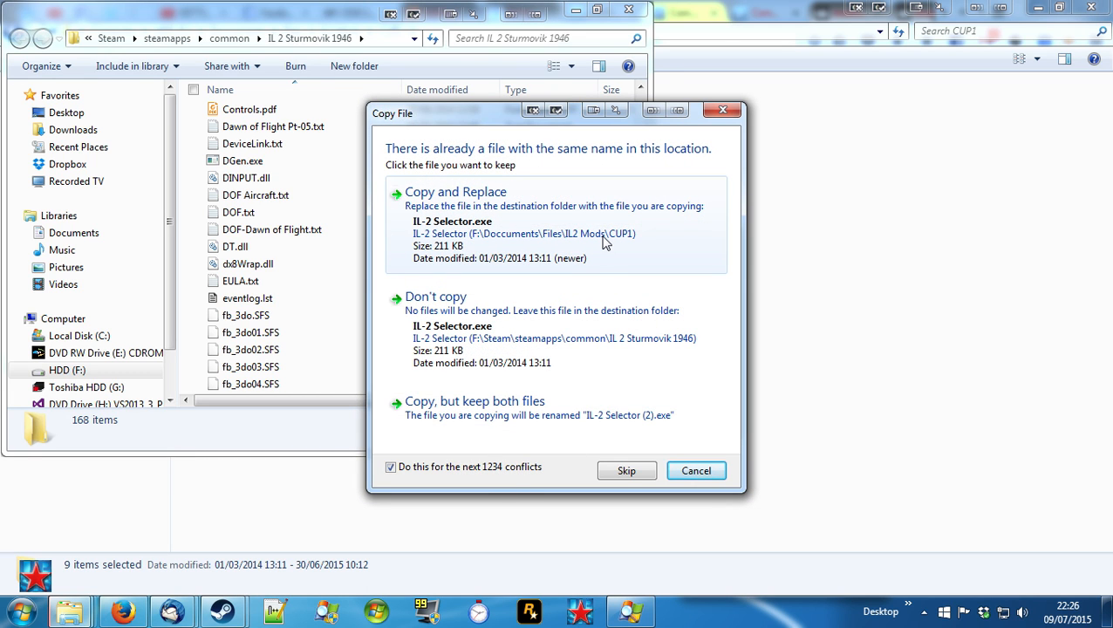
pyautogui.click(455, 191)
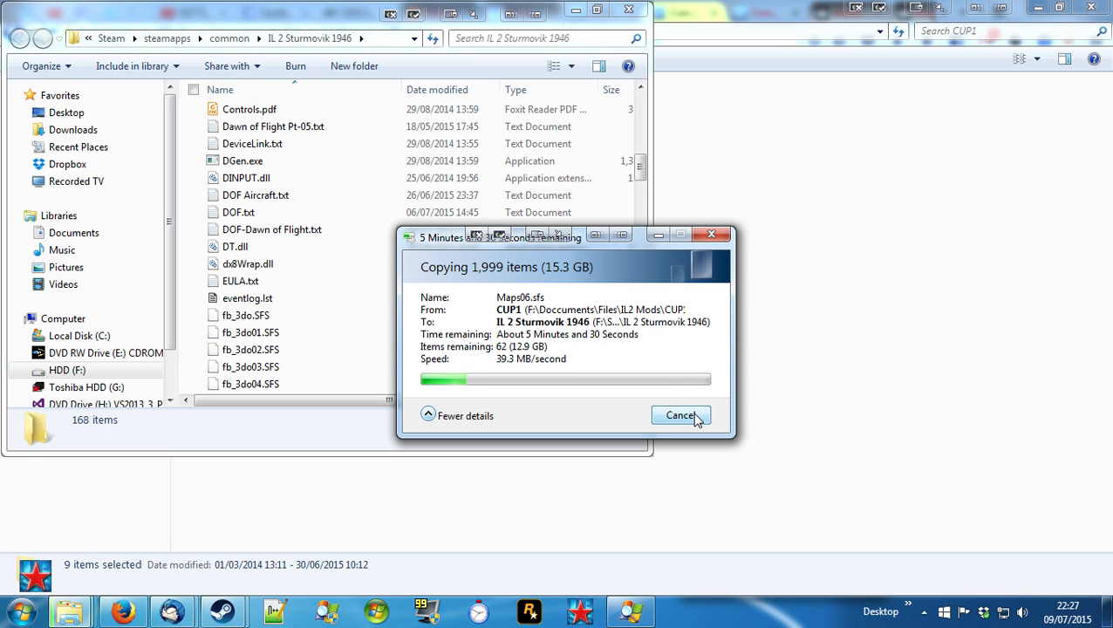
pyautogui.click(680, 415)
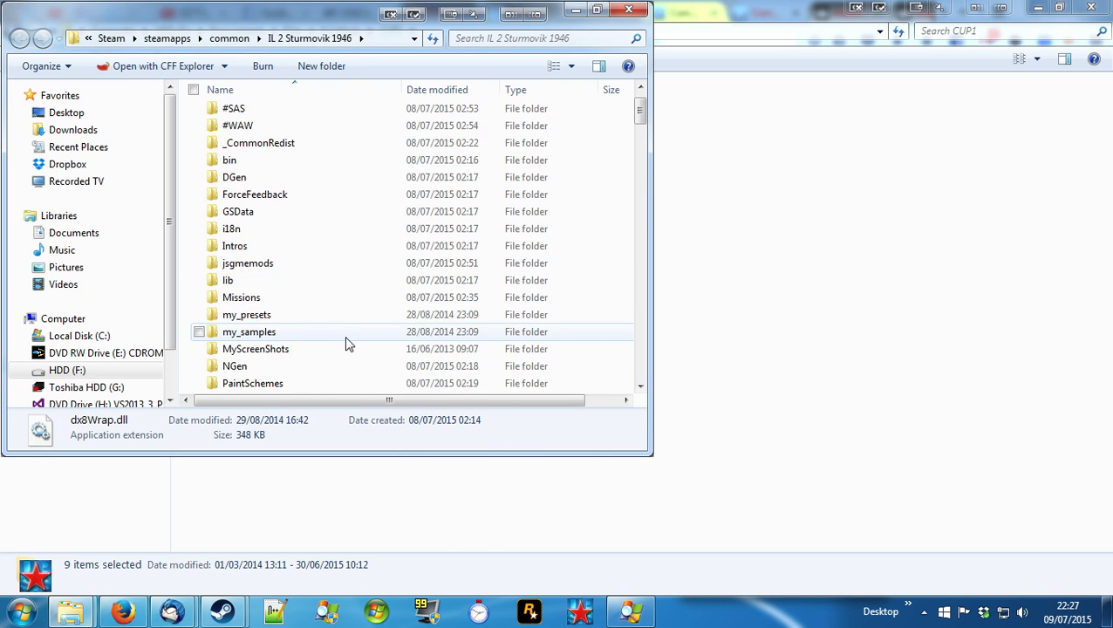
pyautogui.scroll(-3)
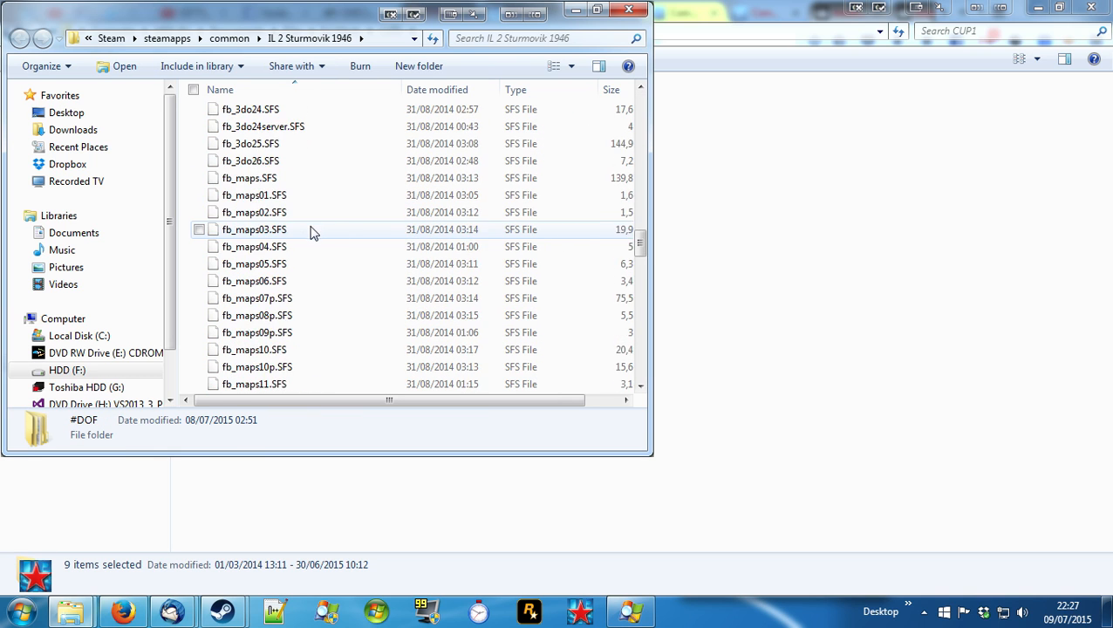
pyautogui.scroll(3)
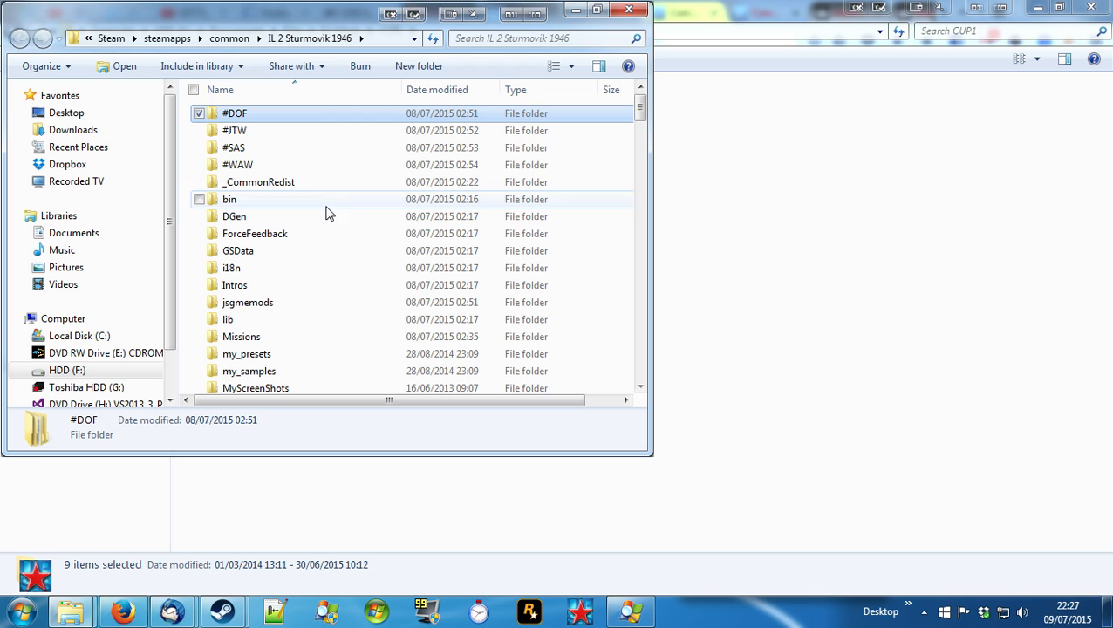
pyautogui.doubleClick(233, 112)
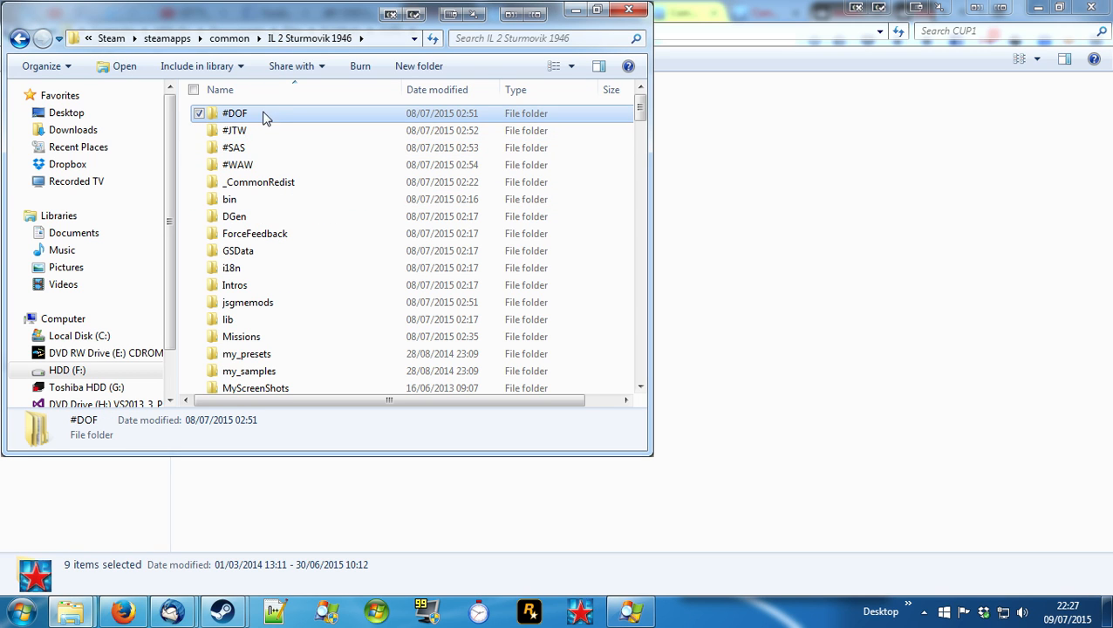
pyautogui.moveTo(258, 159)
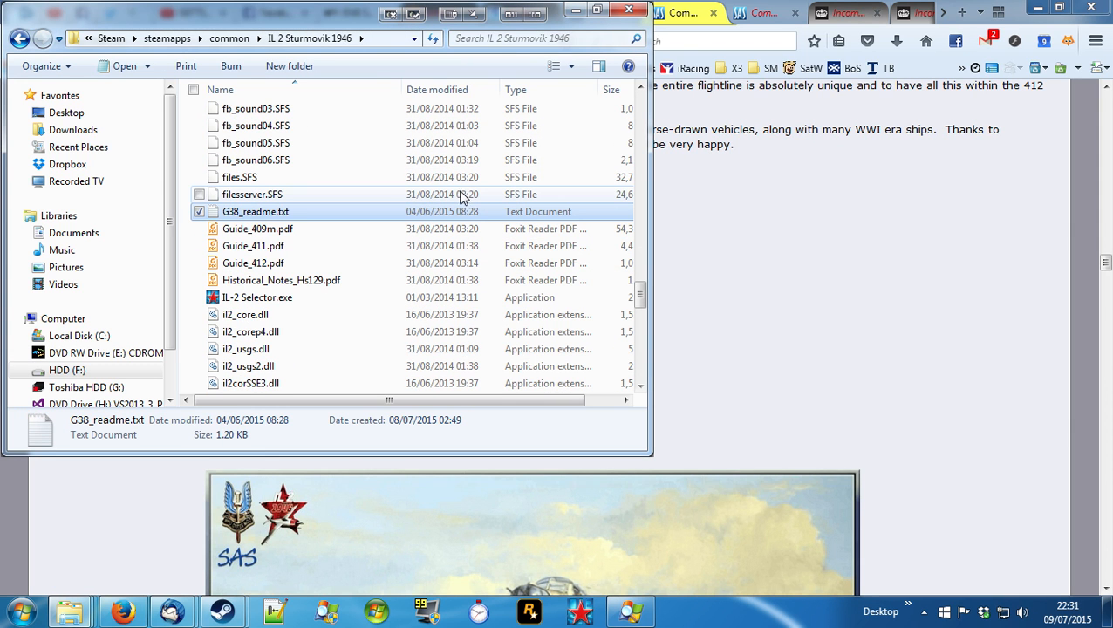
pyautogui.scroll(-3)
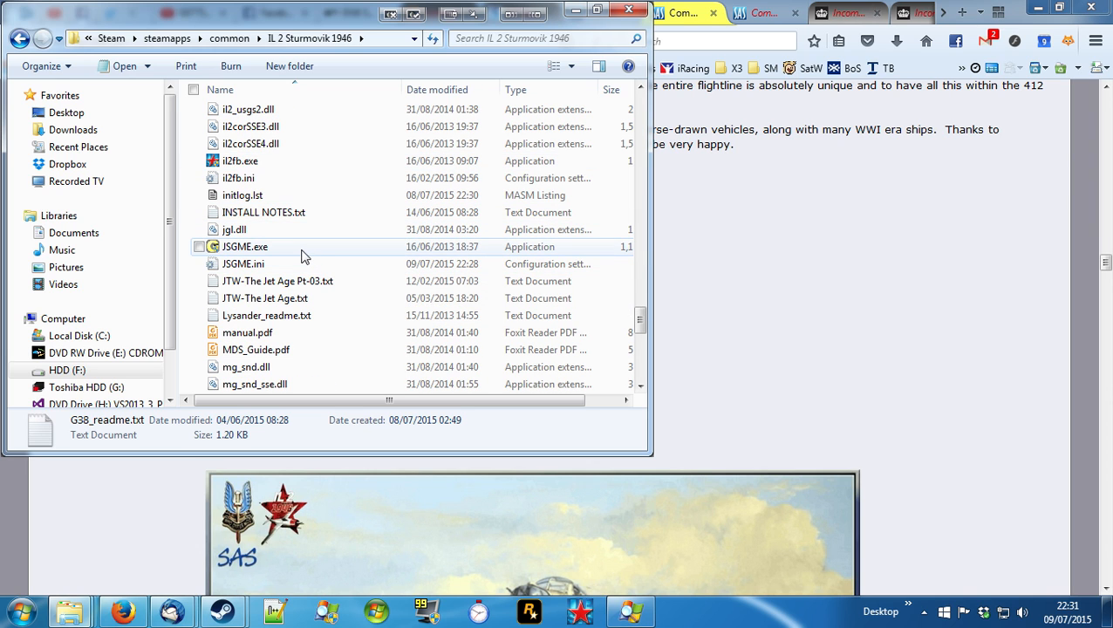
pyautogui.click(245, 248)
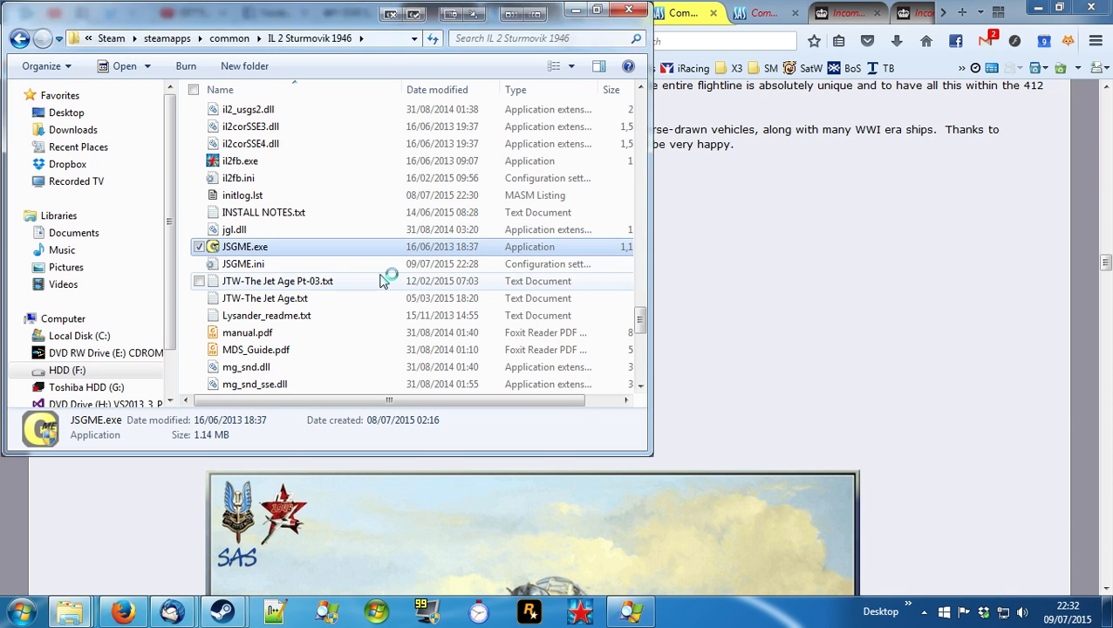
# Step: Launch JSGME, activate the CUP mods to reach 19 activated of 85, then close it
pyautogui.doubleClick(244, 248)
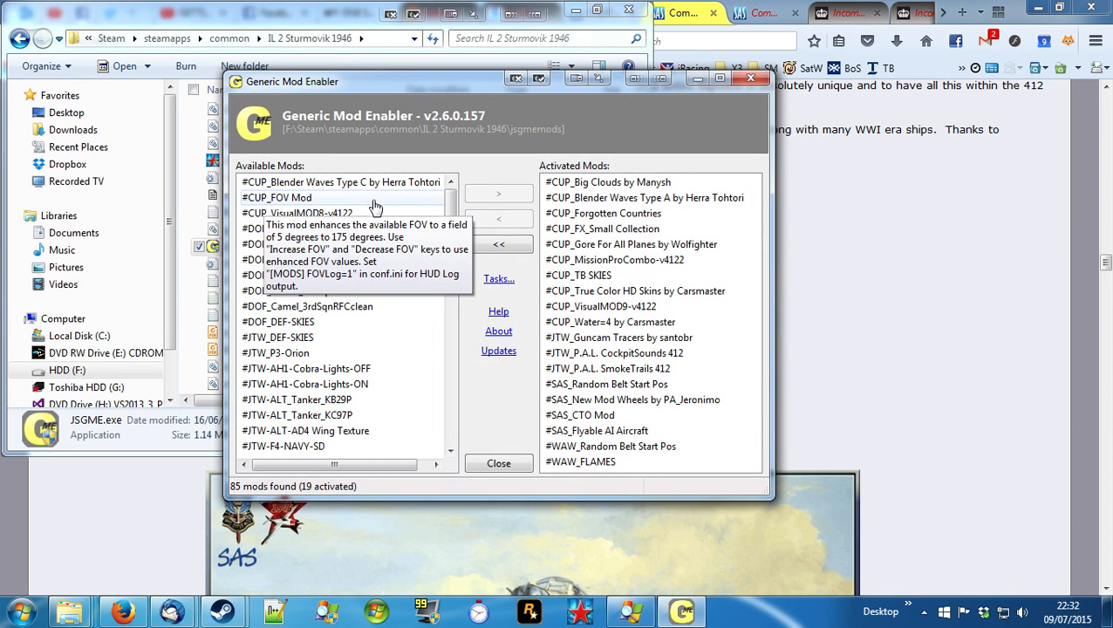
pyautogui.scroll(-3)
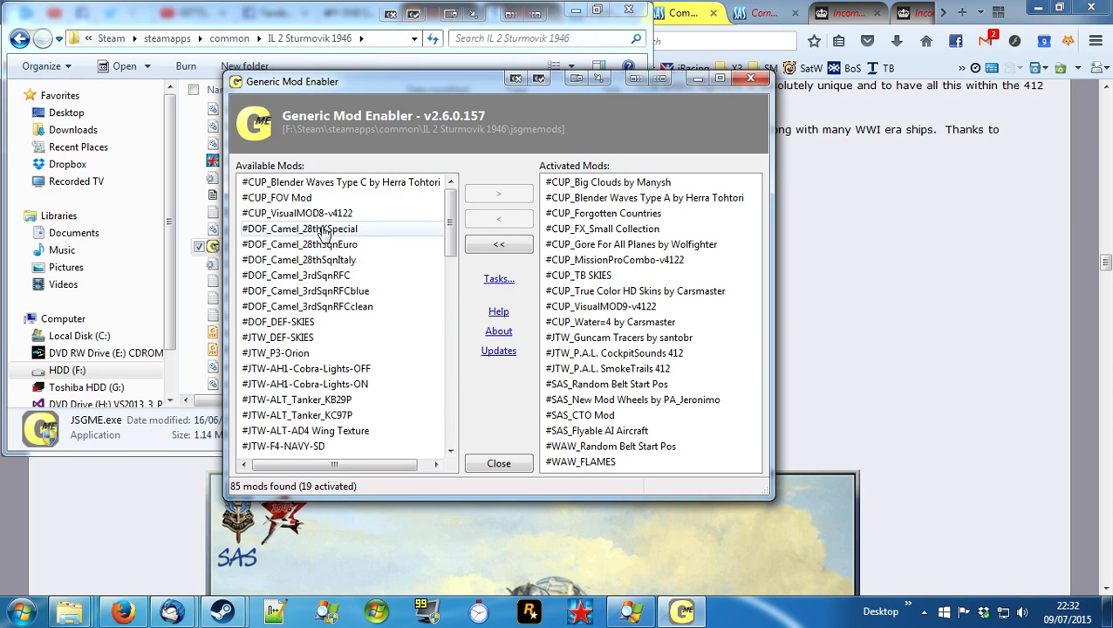
pyautogui.moveTo(579, 276)
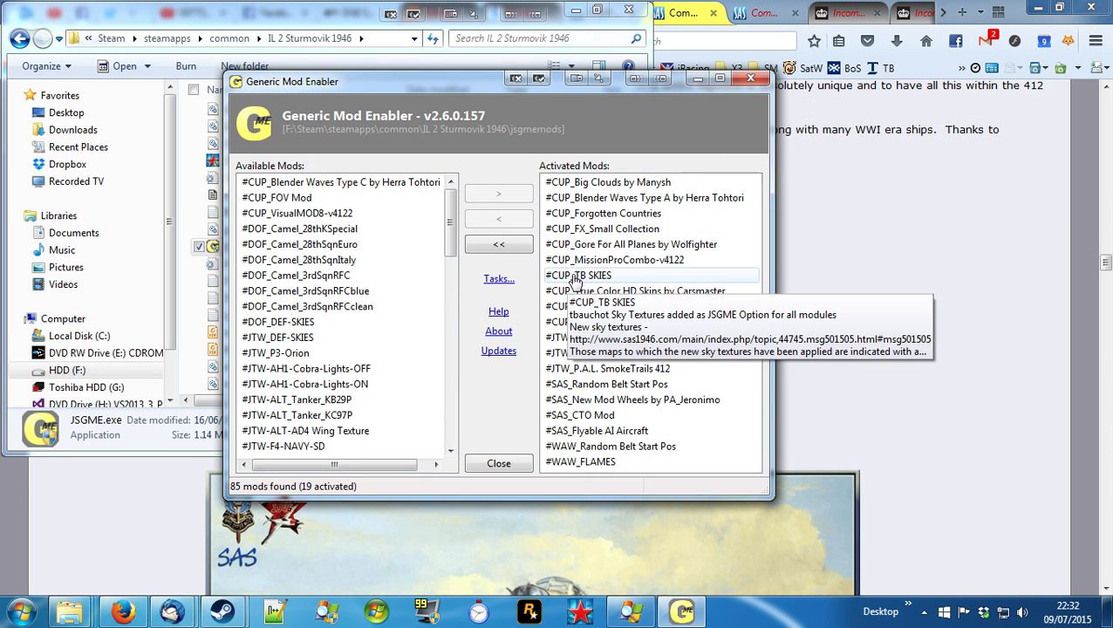
pyautogui.moveTo(736, 450)
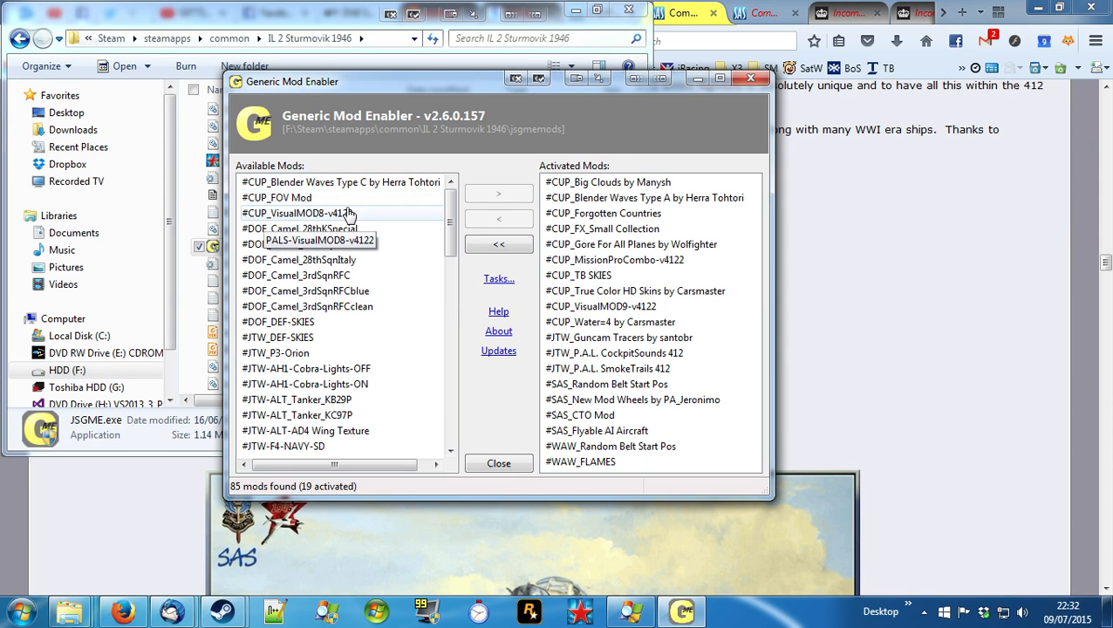
pyautogui.moveTo(628, 321)
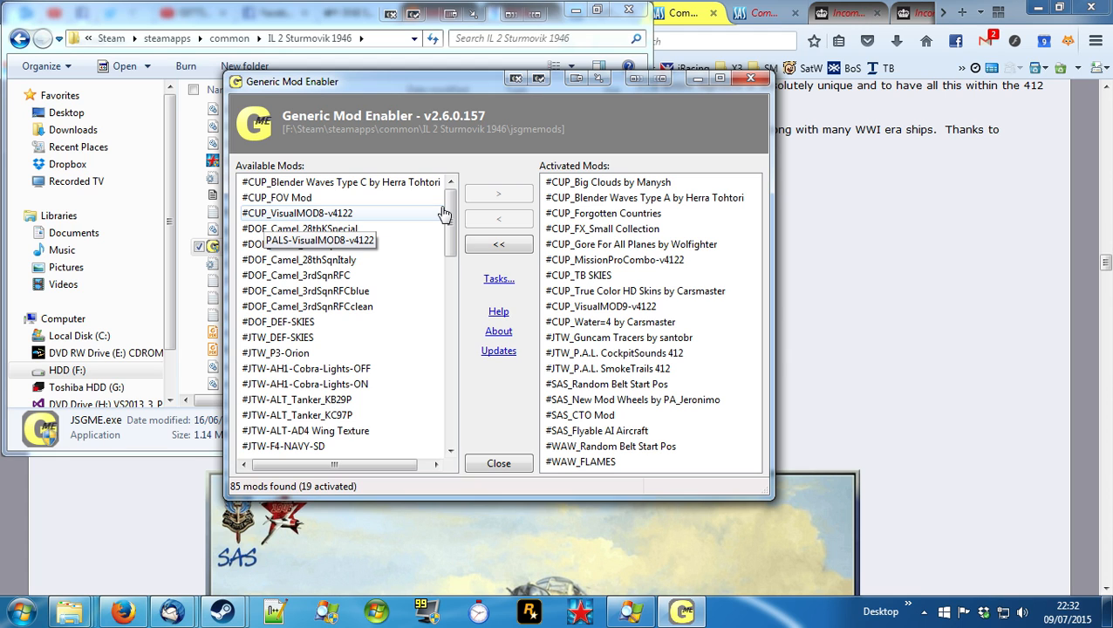
pyautogui.moveTo(393, 206)
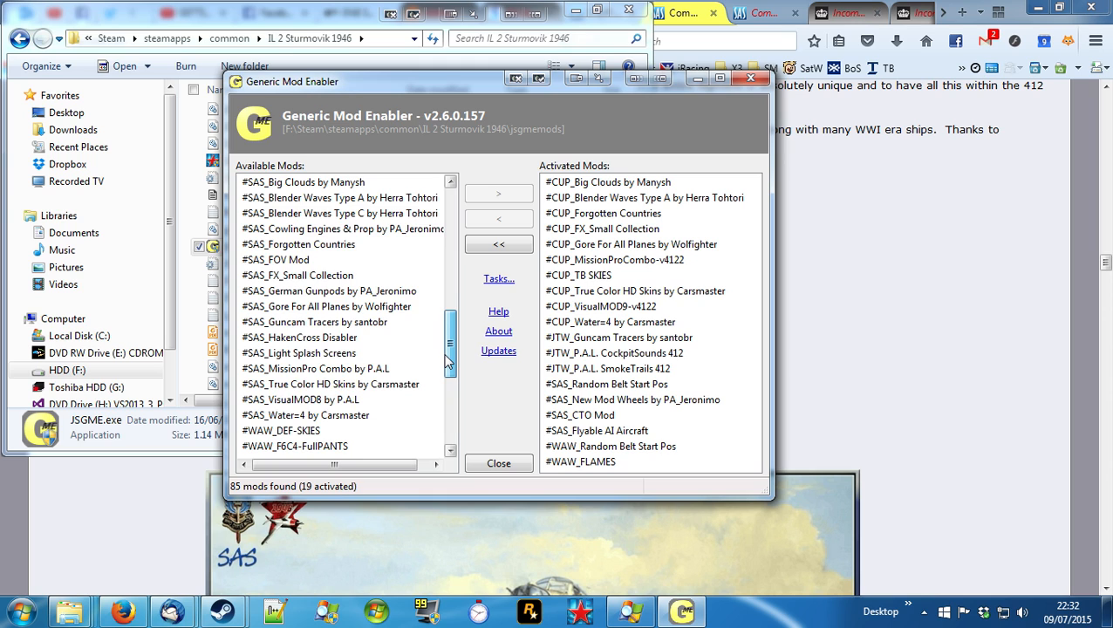
pyautogui.moveTo(300, 352)
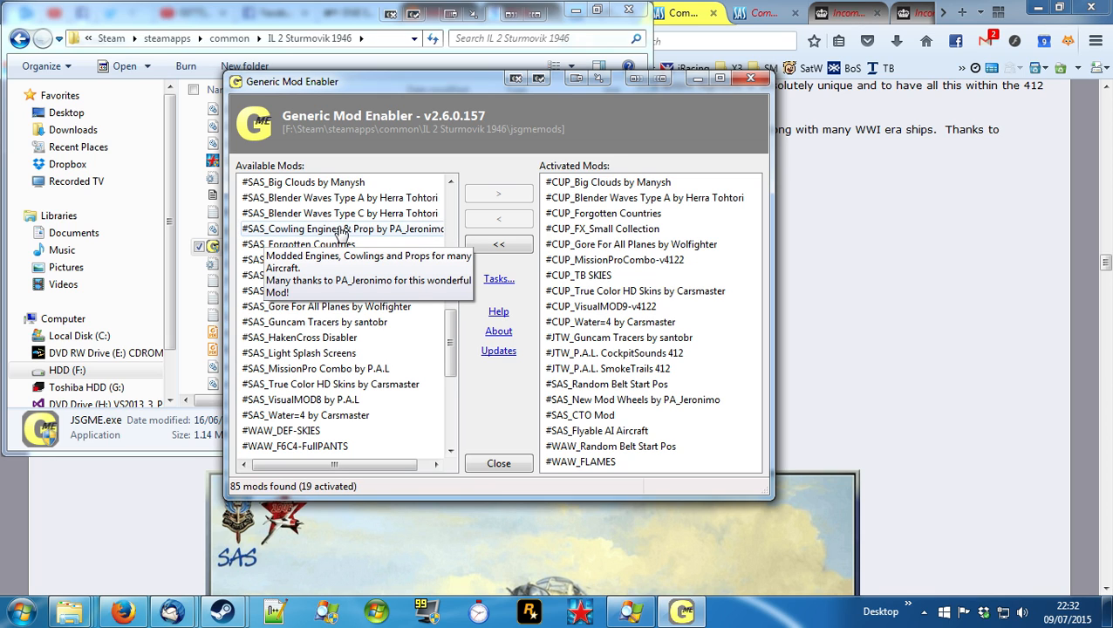
pyautogui.scroll(-3)
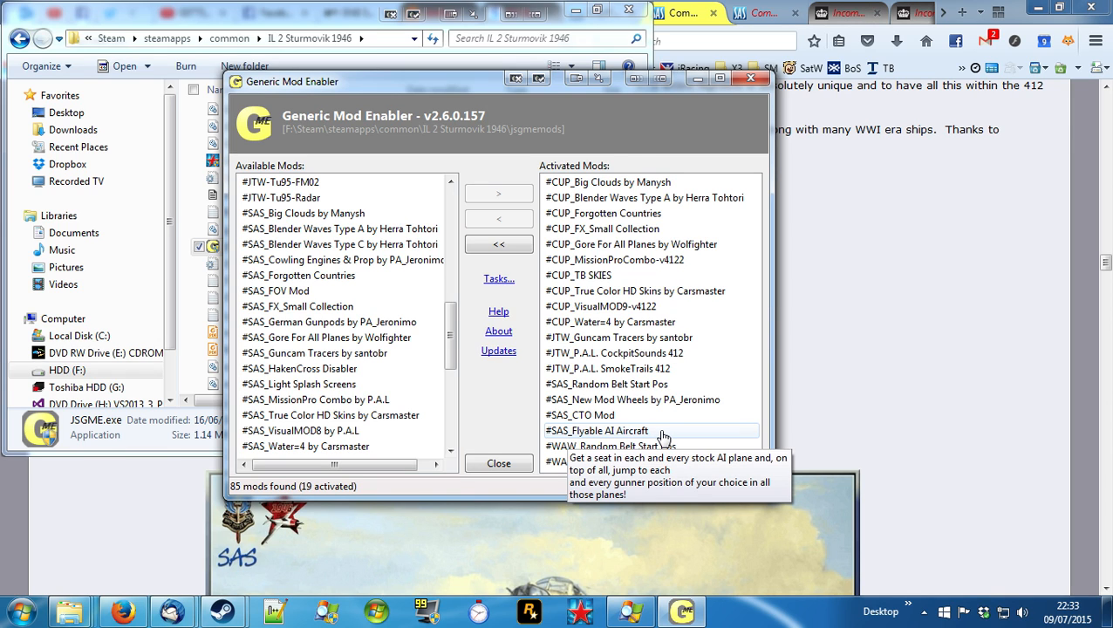
pyautogui.moveTo(635, 434)
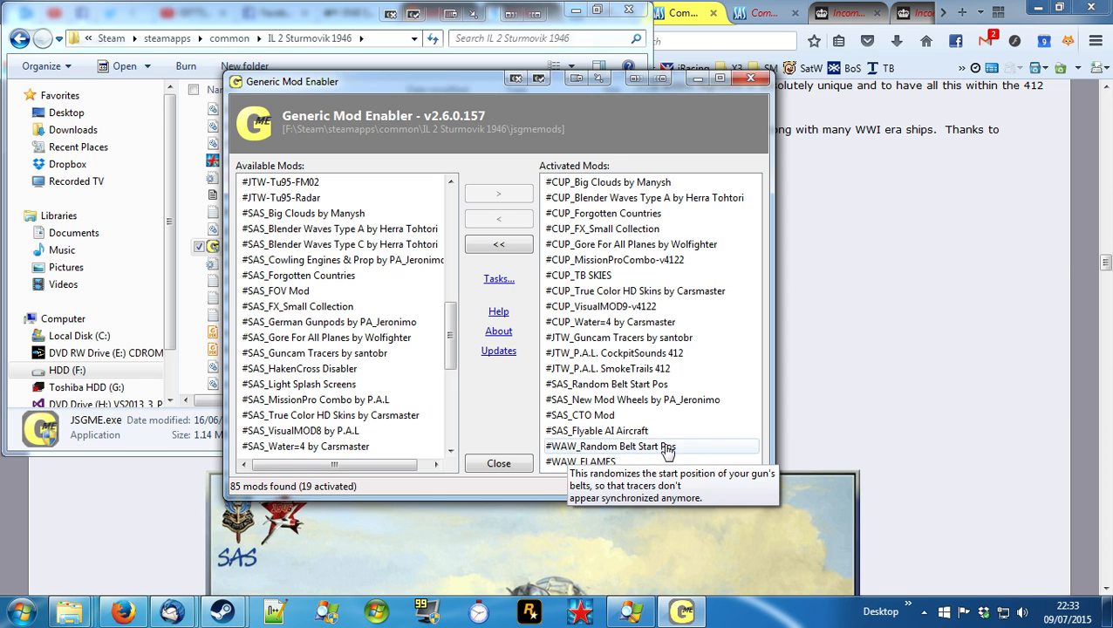
pyautogui.moveTo(634, 415)
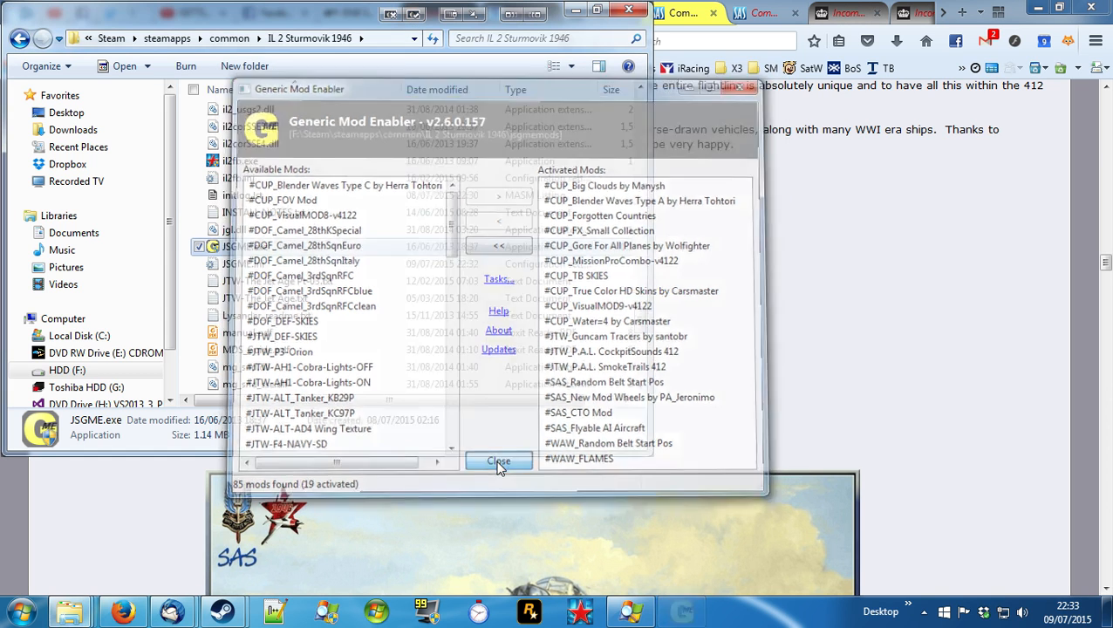
pyautogui.click(499, 460)
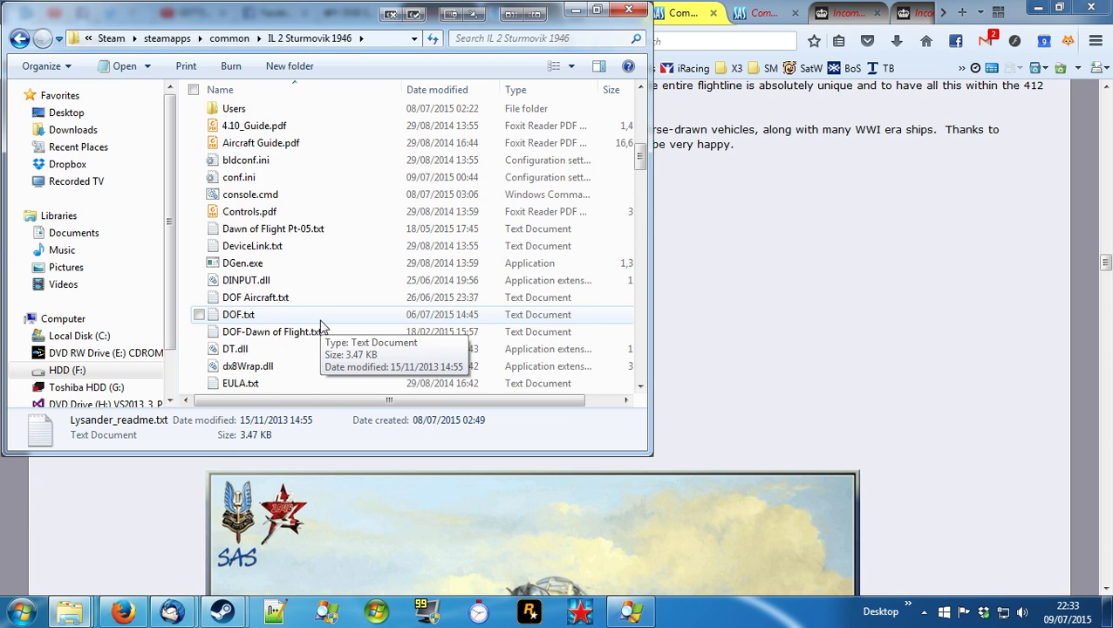
# Step: Launch IL-2 Selector.exe from the game folder
pyautogui.scroll(-3)
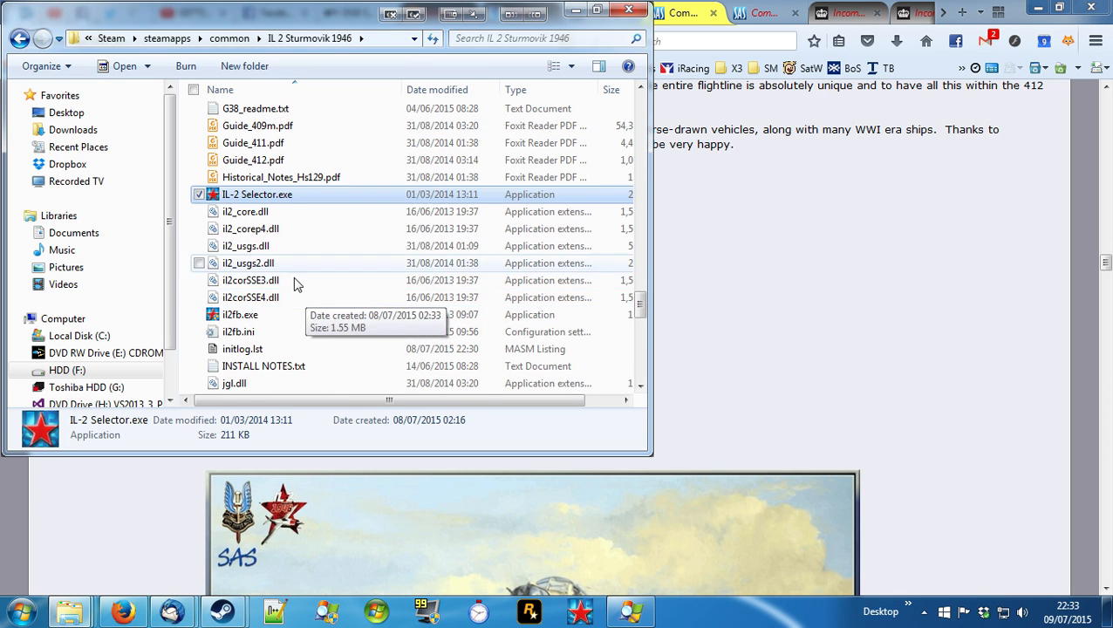
pyautogui.moveTo(281, 201)
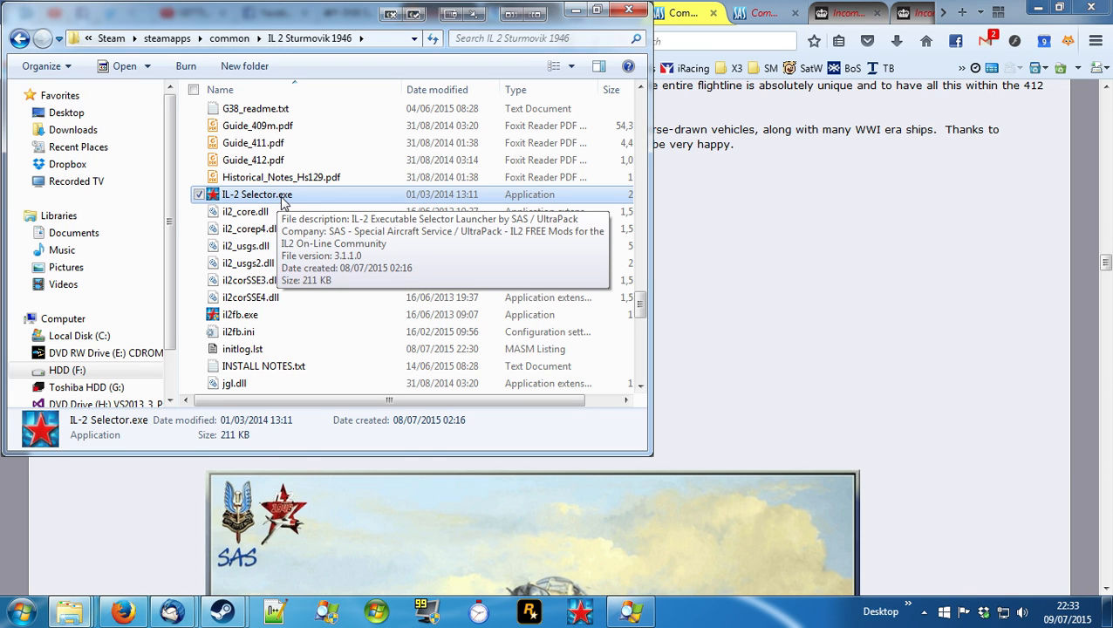
pyautogui.moveTo(330, 201)
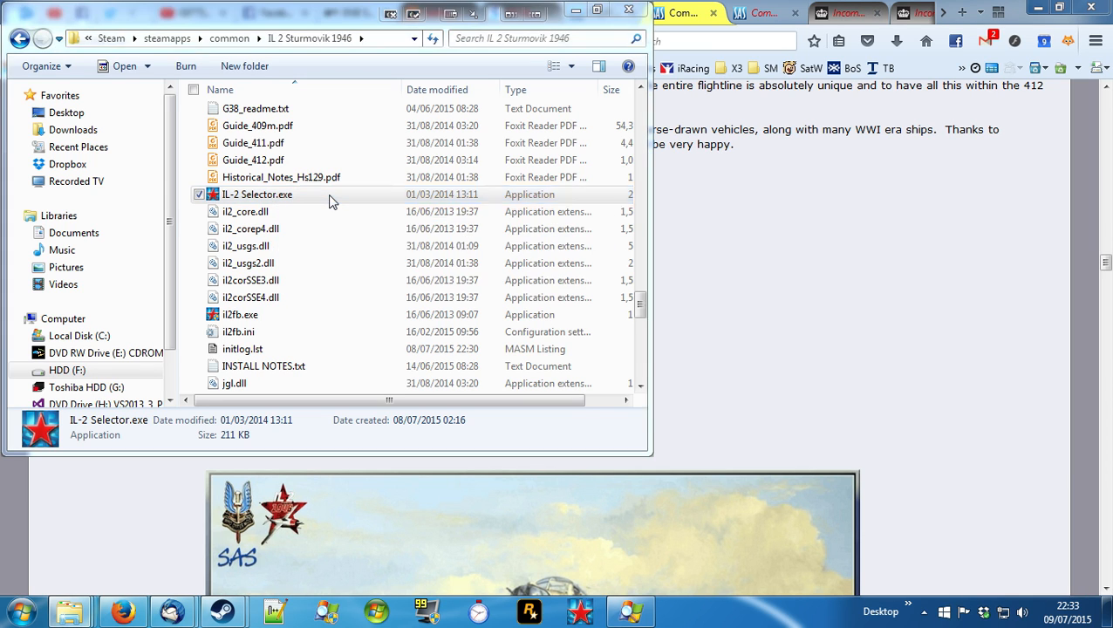
pyautogui.doubleClick(257, 194)
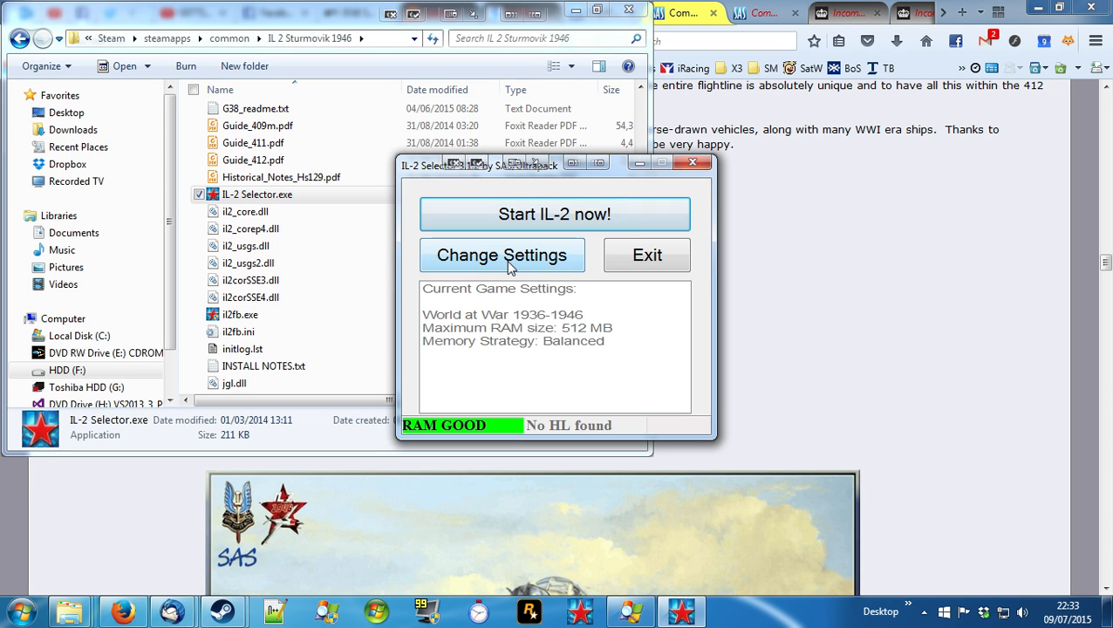
# Step: Change the game type to Dawn of Flight 1906-1926 and save the settings
pyautogui.click(502, 254)
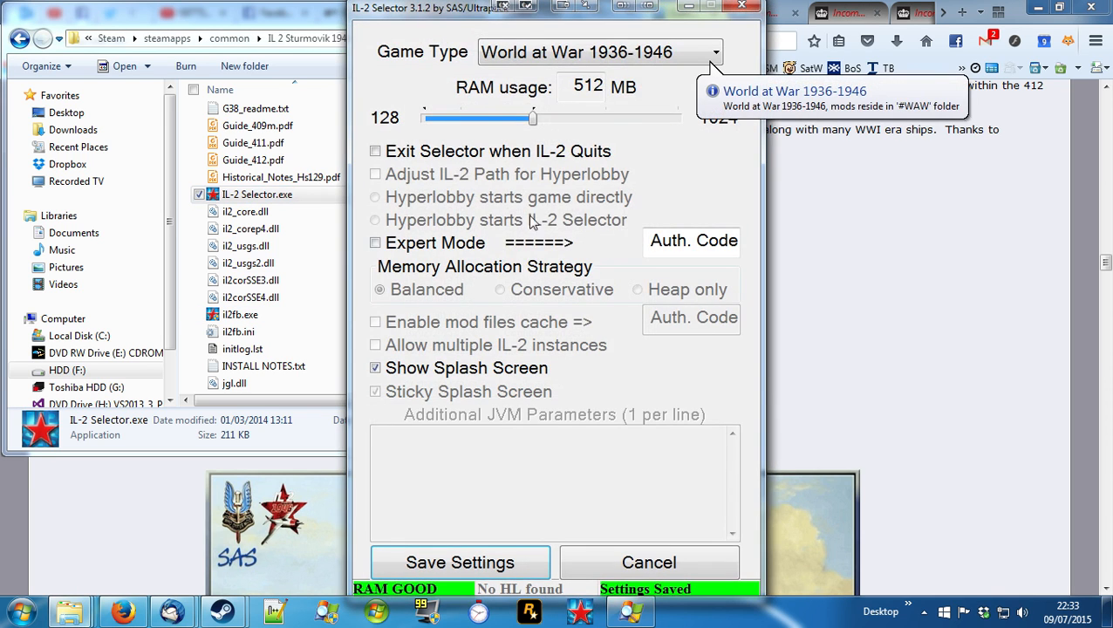
pyautogui.moveTo(532, 118); pyautogui.dragTo(678, 118)
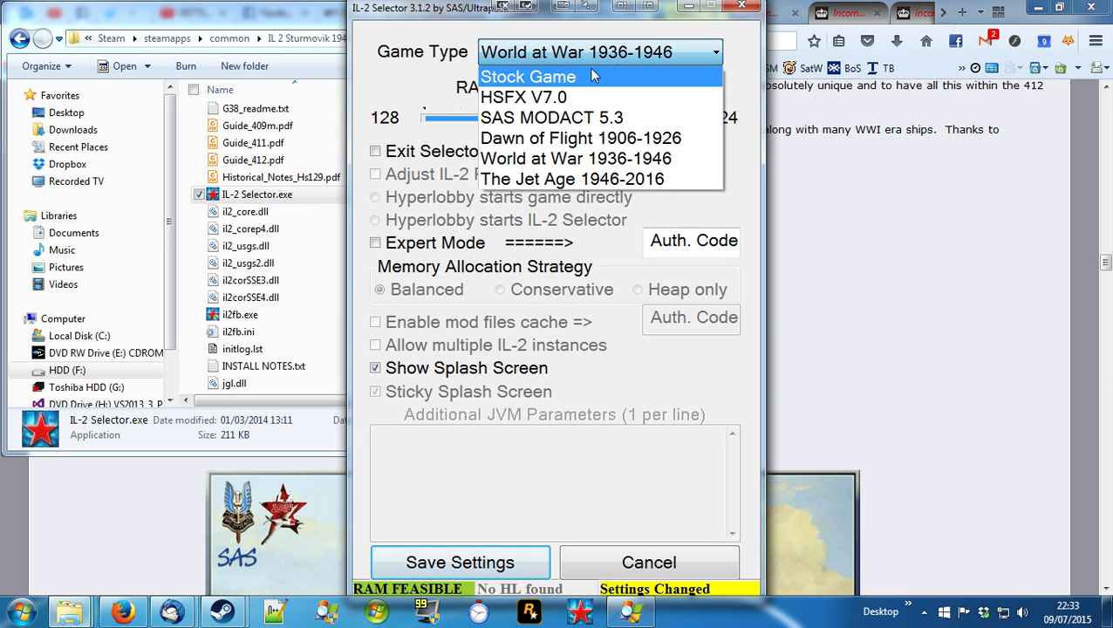
pyautogui.moveTo(579, 98)
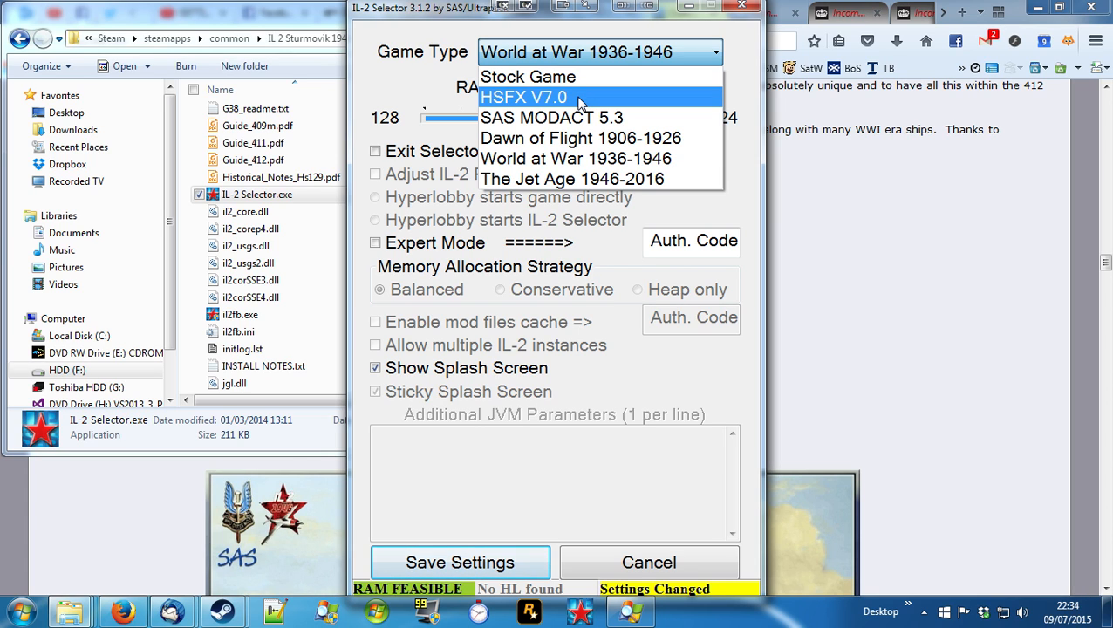
pyautogui.moveTo(579, 119)
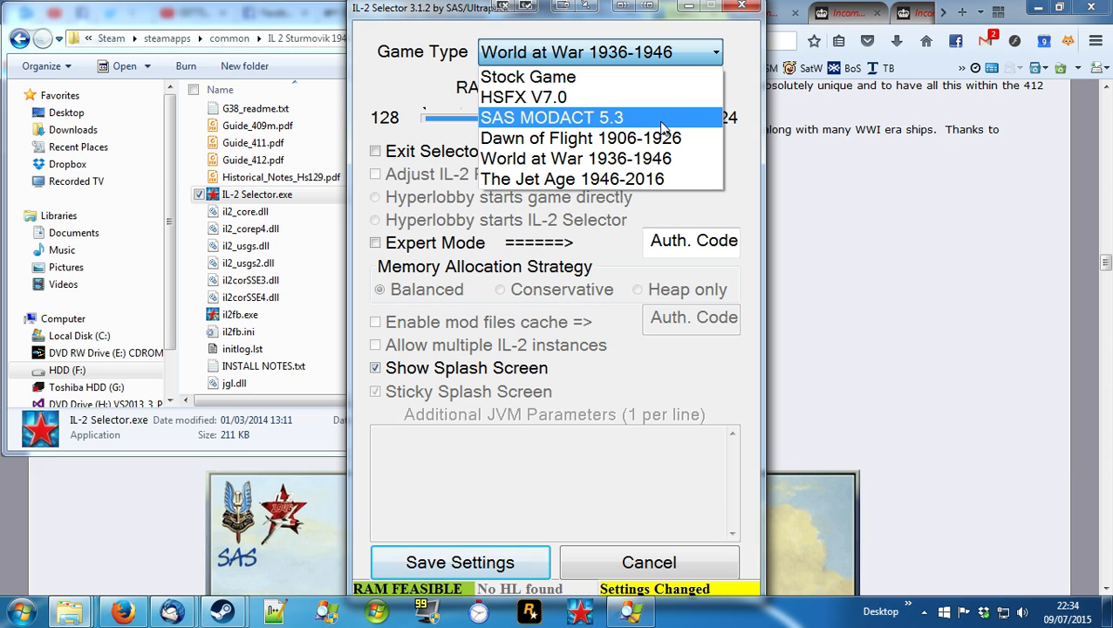
pyautogui.moveTo(572, 178)
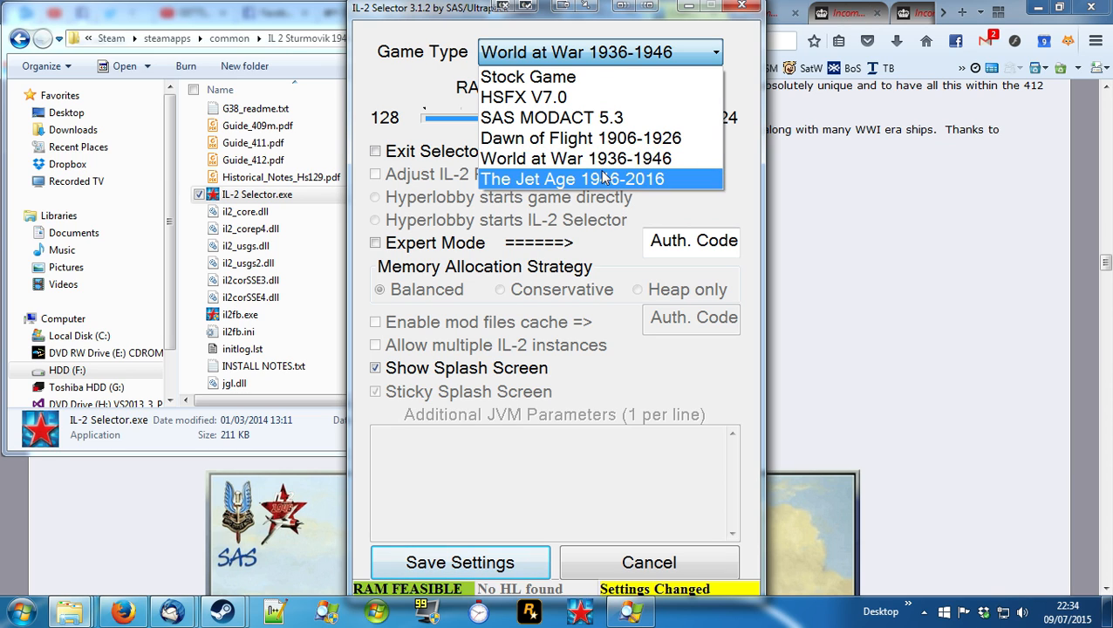
pyautogui.moveTo(575, 157)
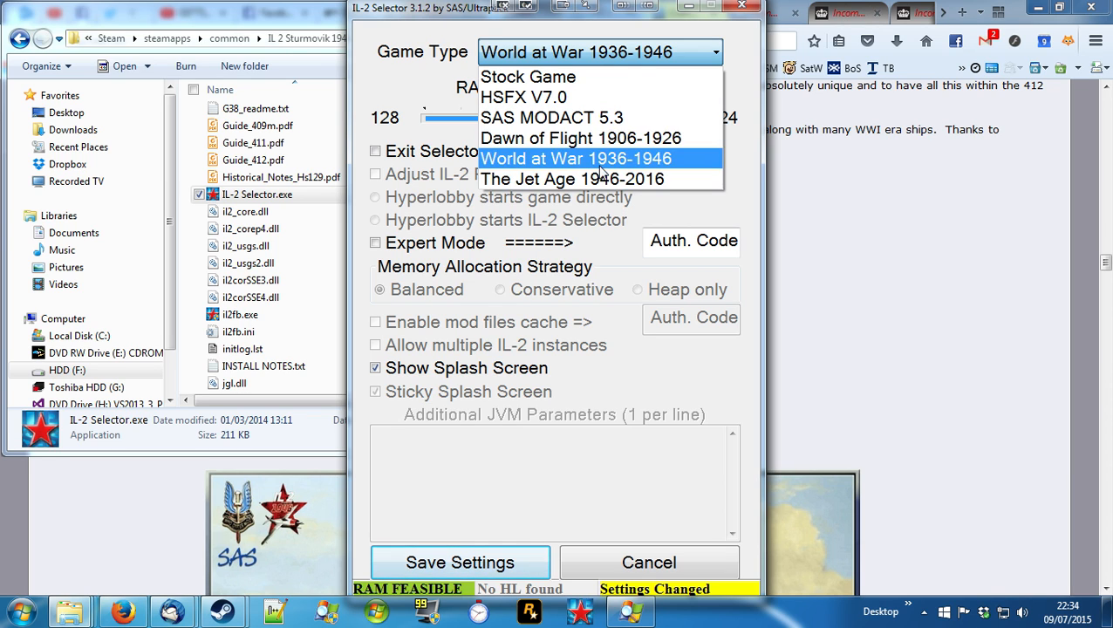
pyautogui.click(579, 138)
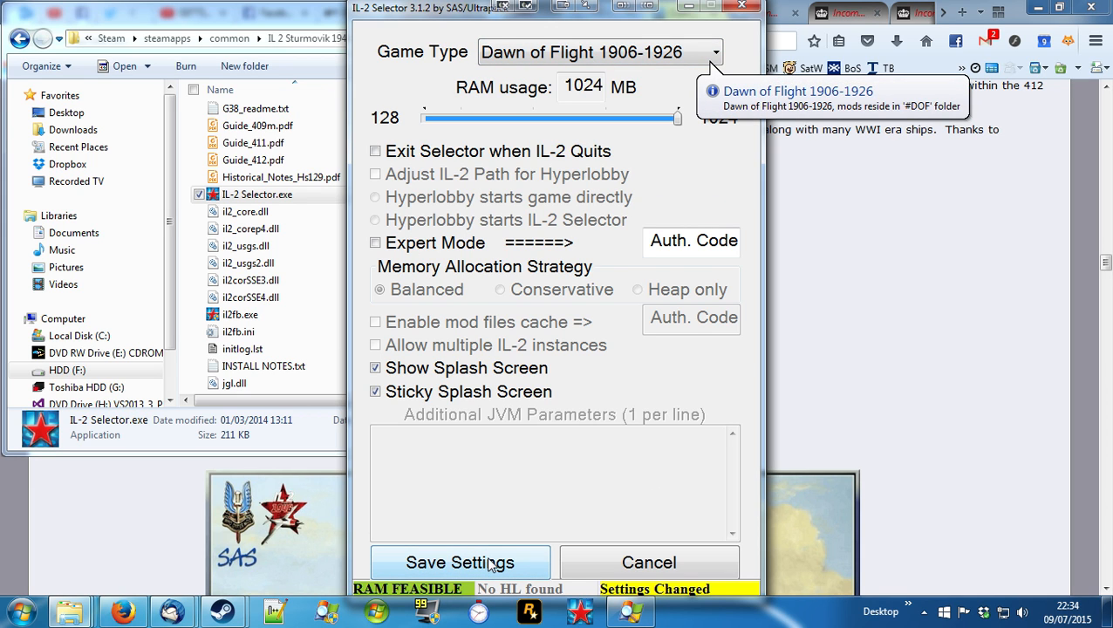
pyautogui.click(461, 561)
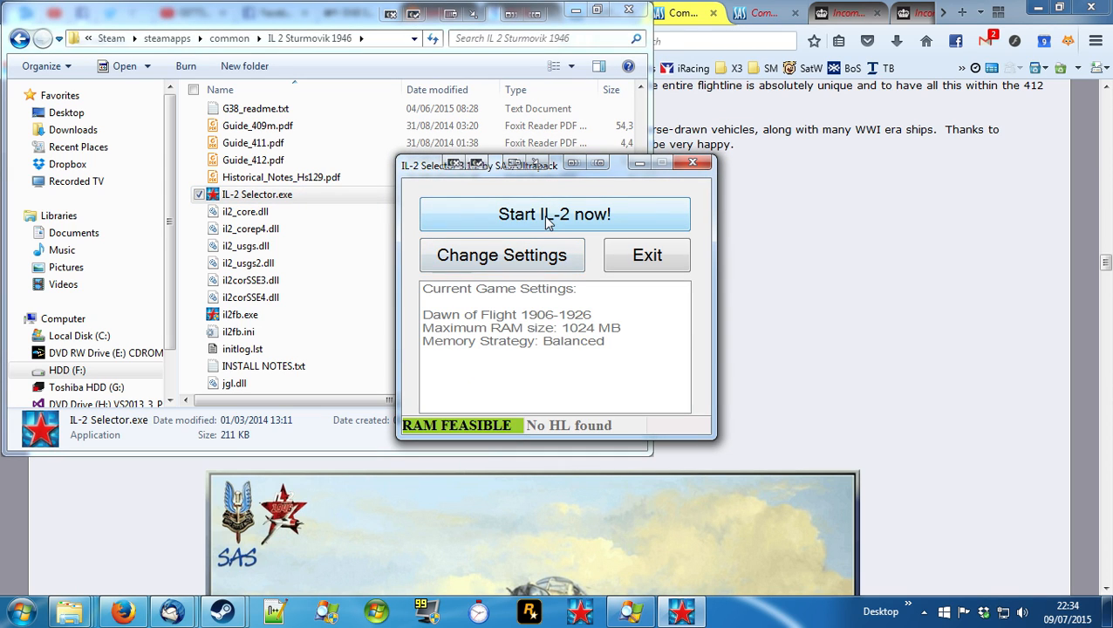
pyautogui.moveTo(562, 231)
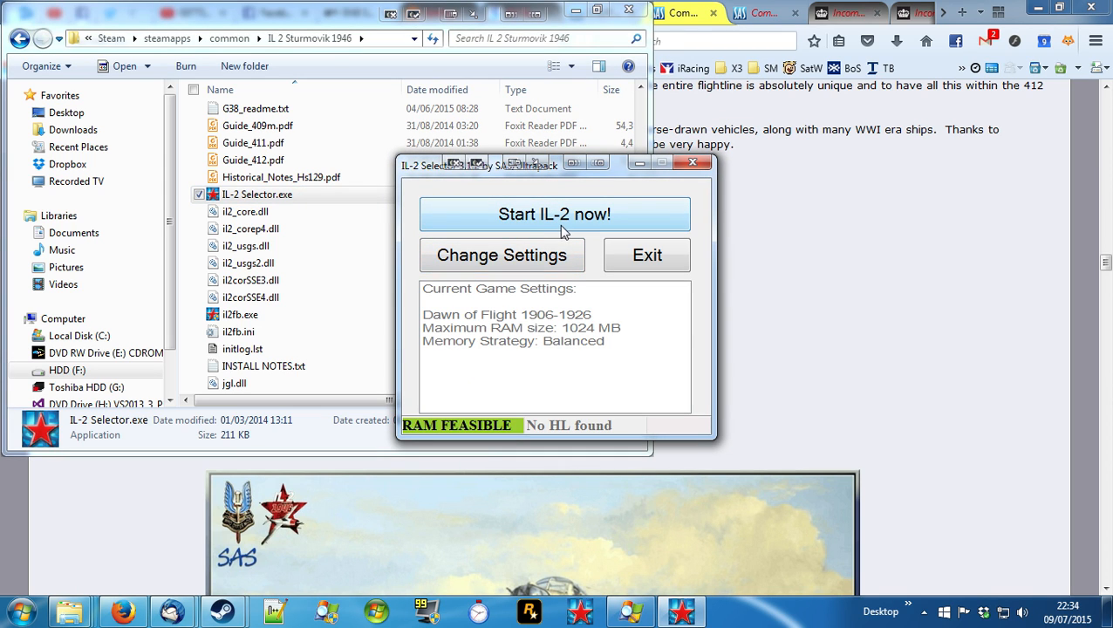
pyautogui.moveTo(560, 225)
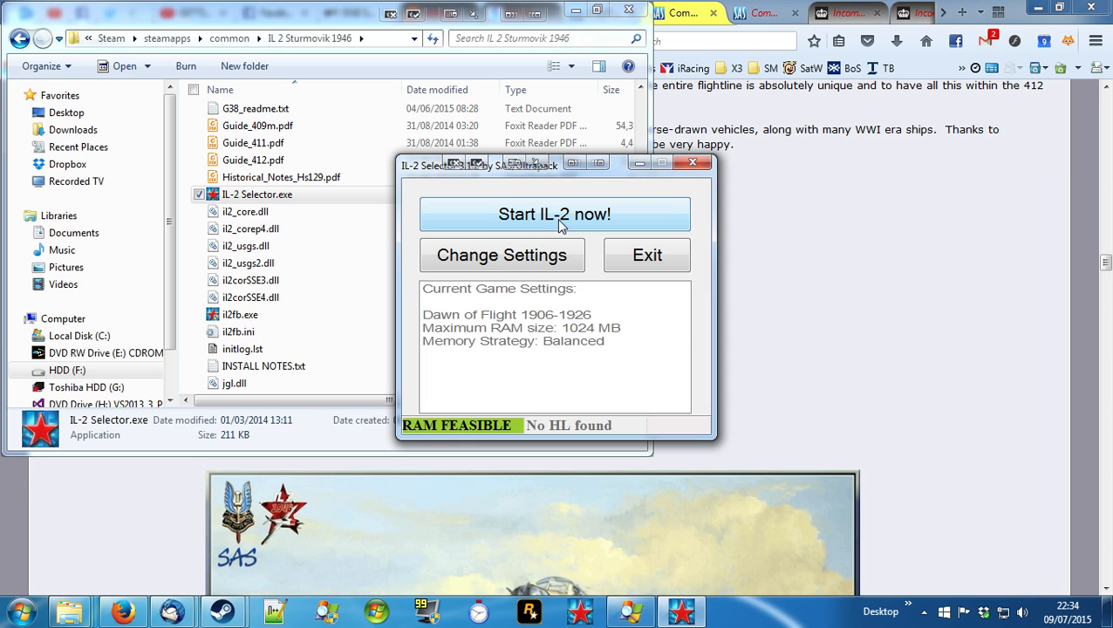
pyautogui.moveTo(585, 225)
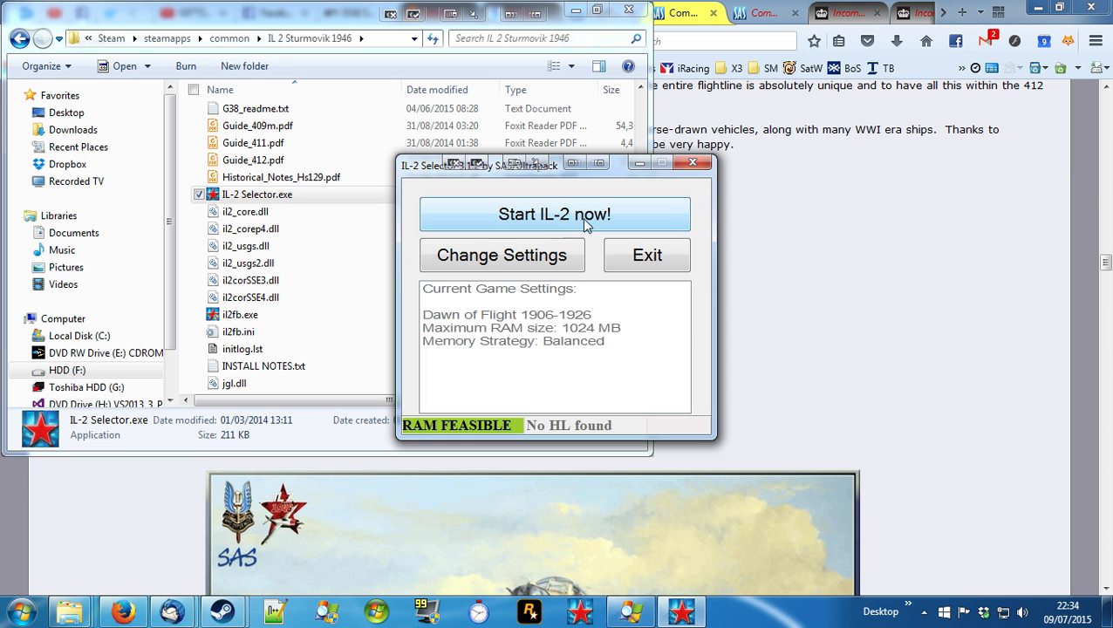